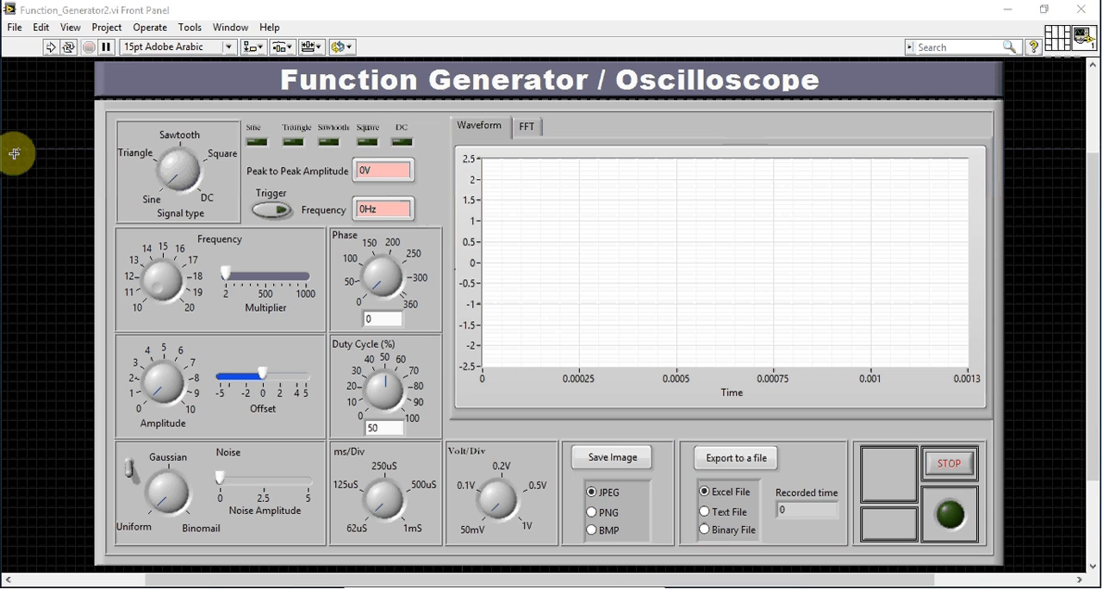
mouse_move(818, 372)
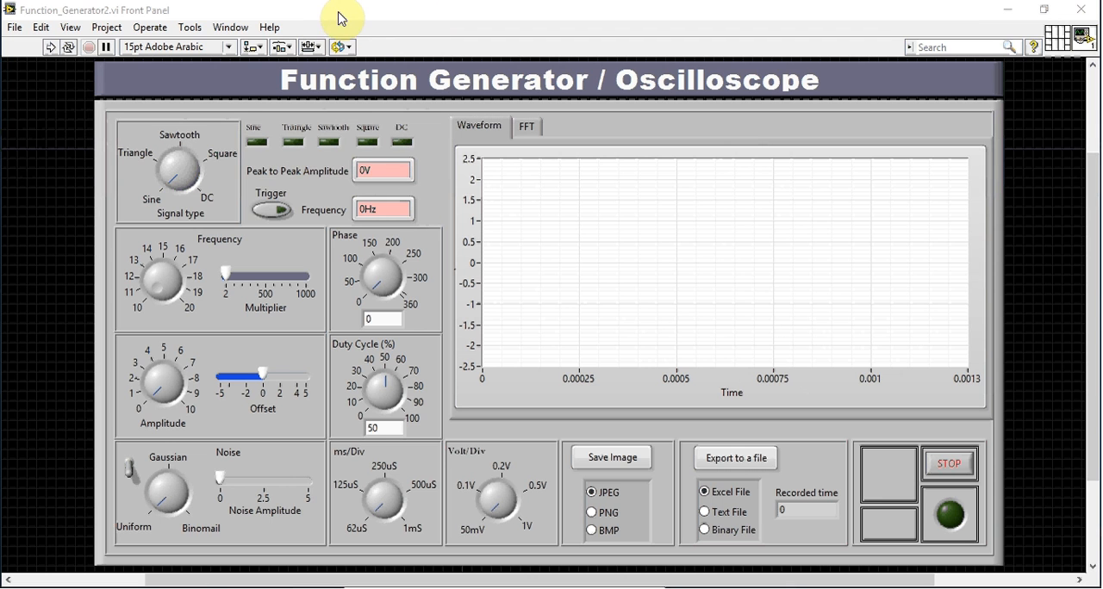
Show the Window menu options over the Function Generator / Oscilloscope front panel.
click(230, 26)
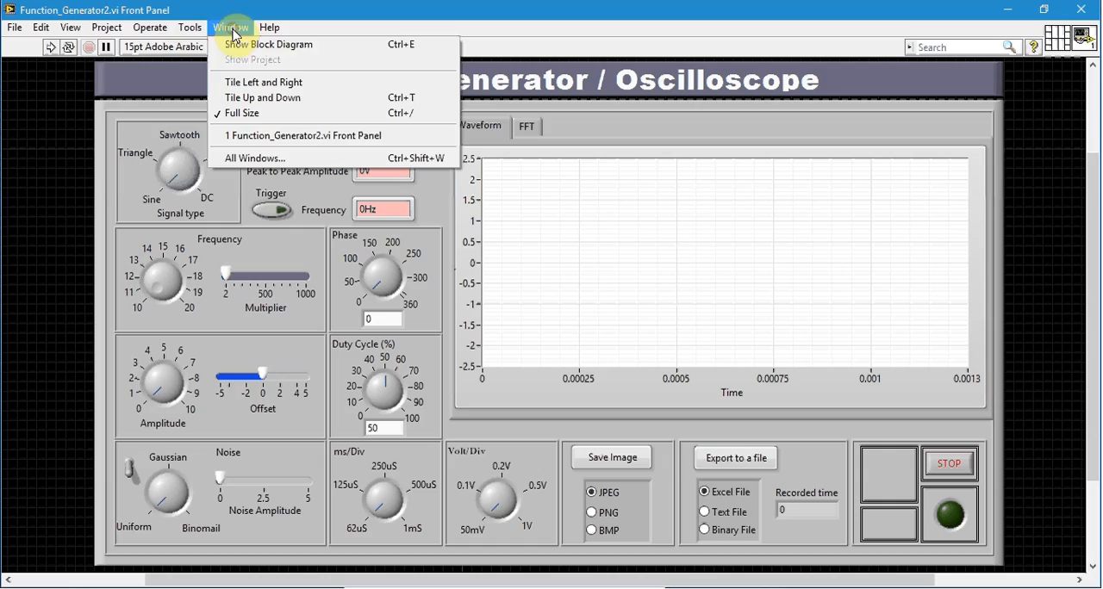
Switch to the block diagram and review the image-save and Write To Measurement File sections.
click(273, 44)
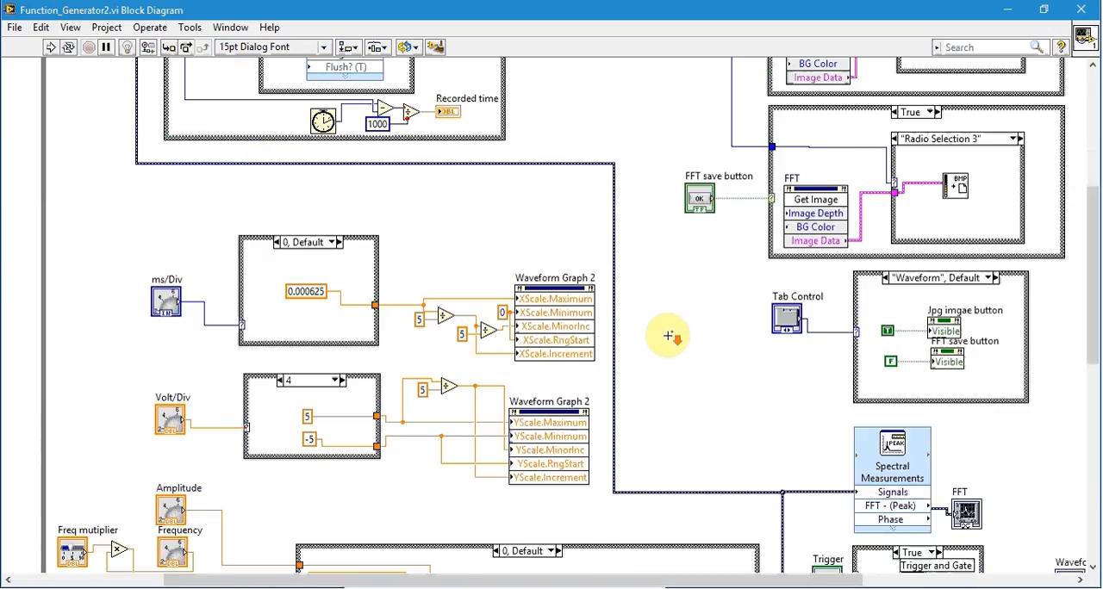
scroll(down, 3)
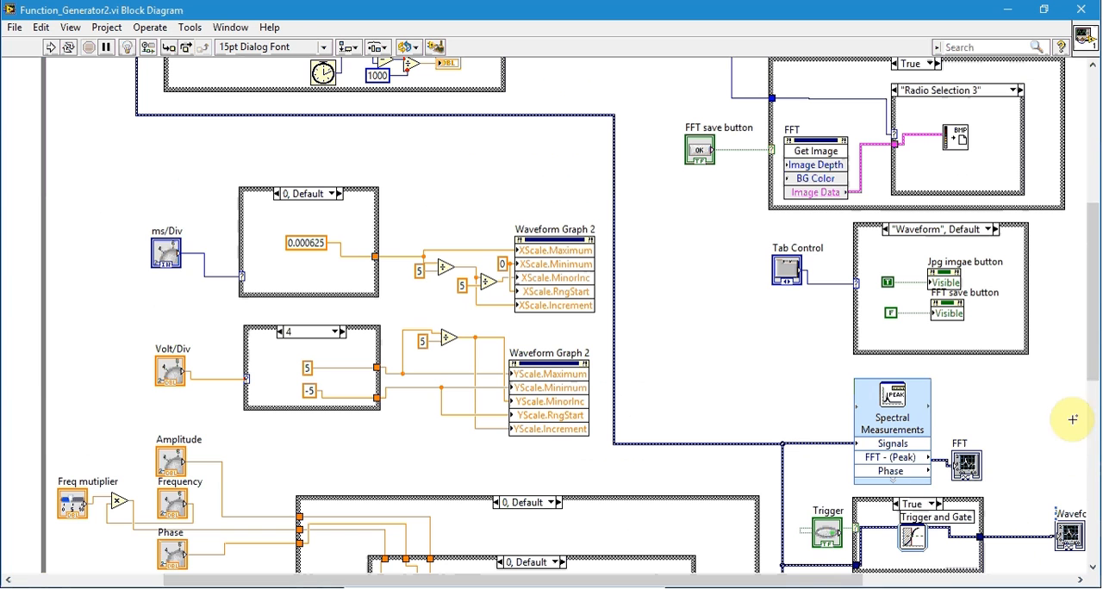
mouse_move(853, 356)
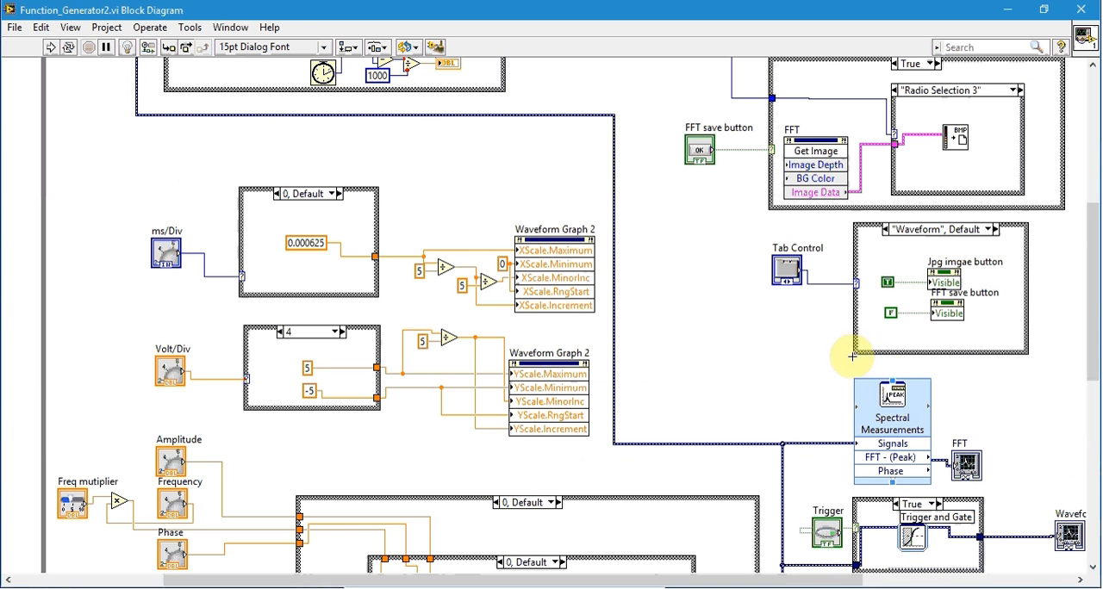
mouse_move(978, 405)
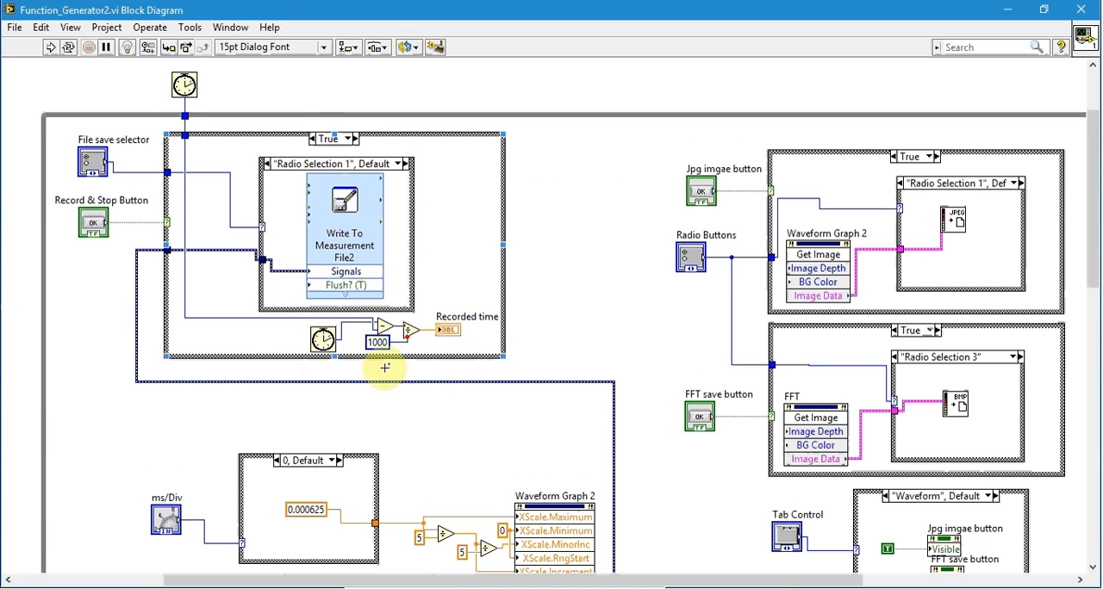
mouse_move(581, 339)
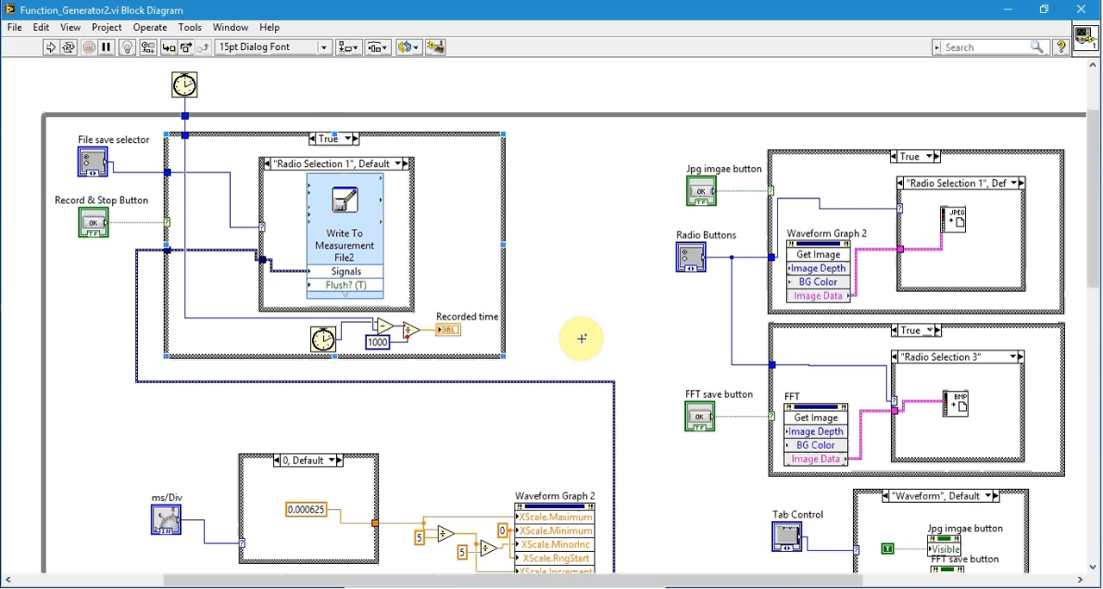
mouse_move(521, 266)
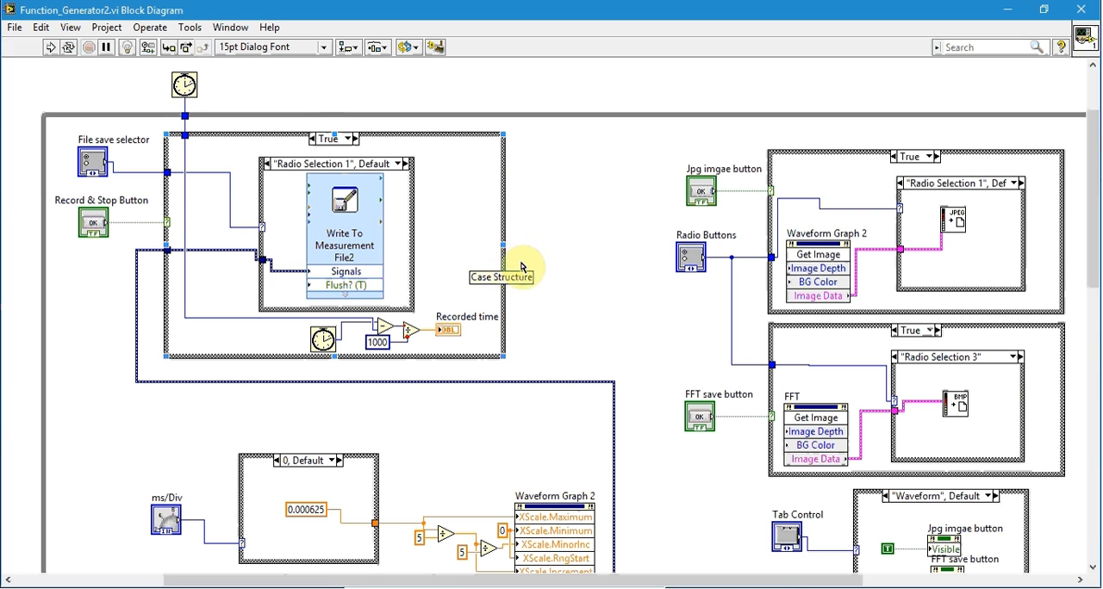
mouse_move(689, 257)
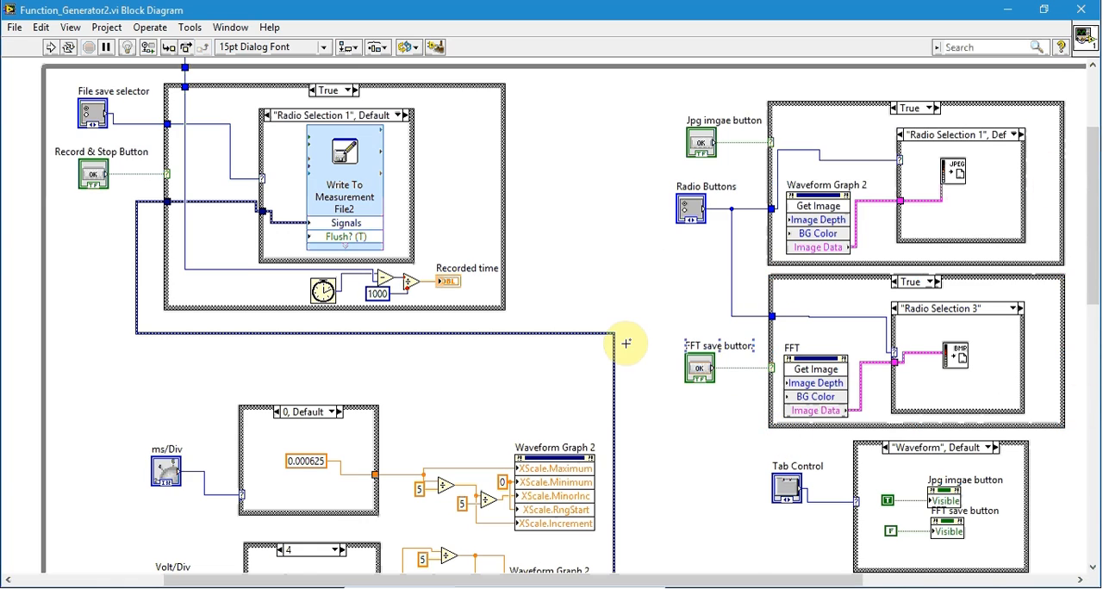
scroll(down, 3)
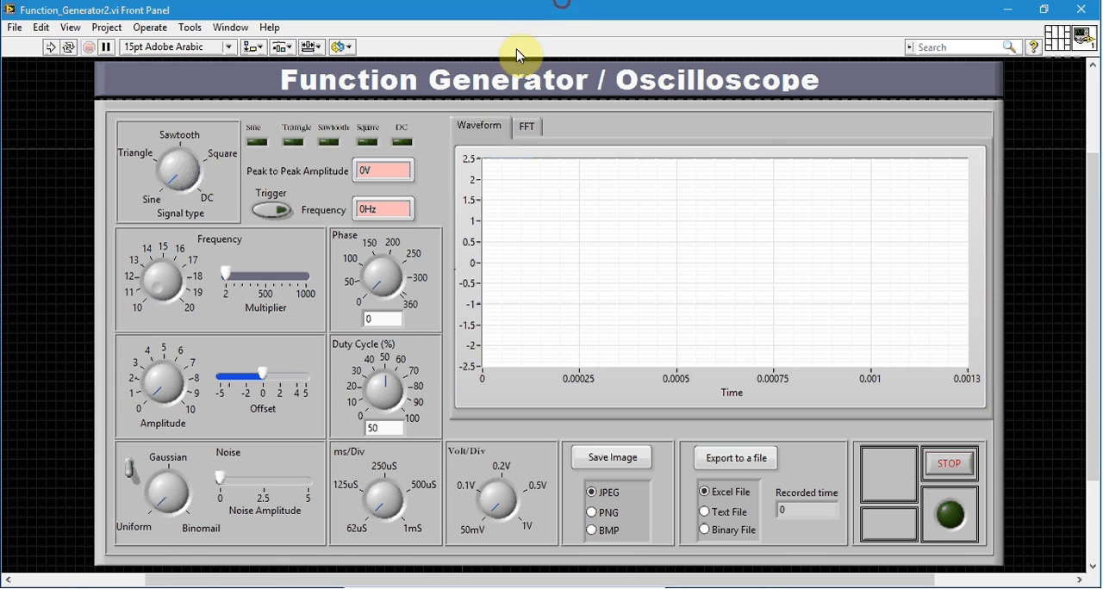
mouse_move(1025, 207)
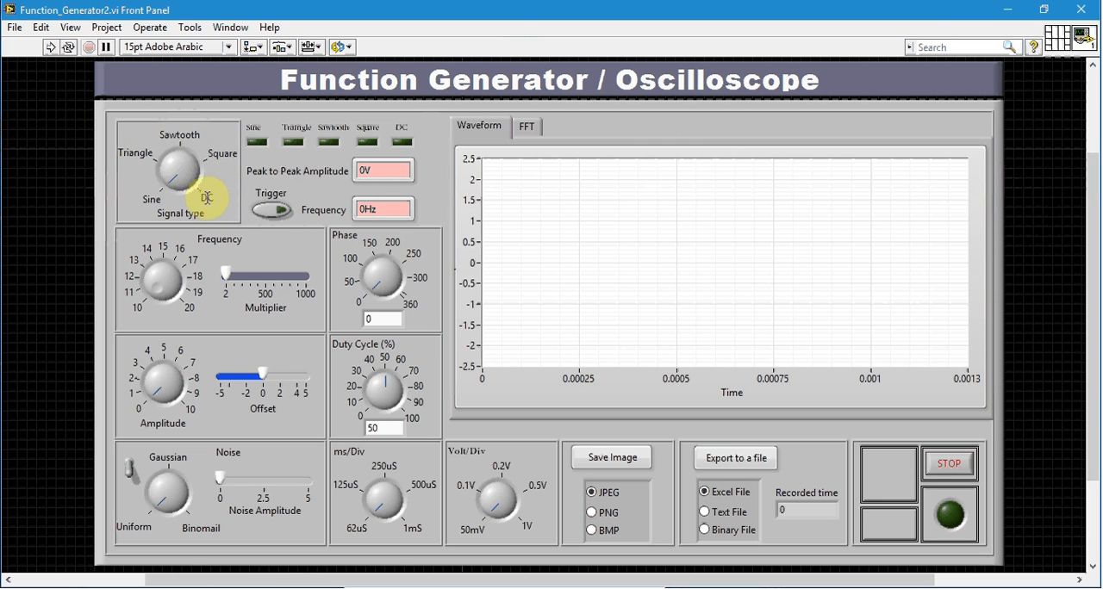
mouse_move(437, 147)
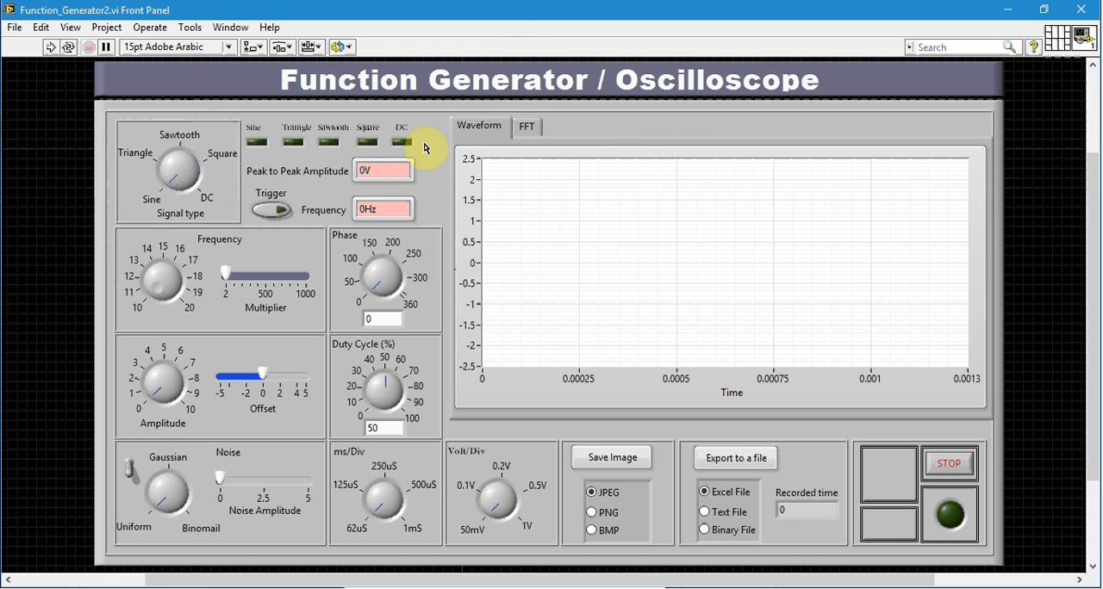
click(383, 170)
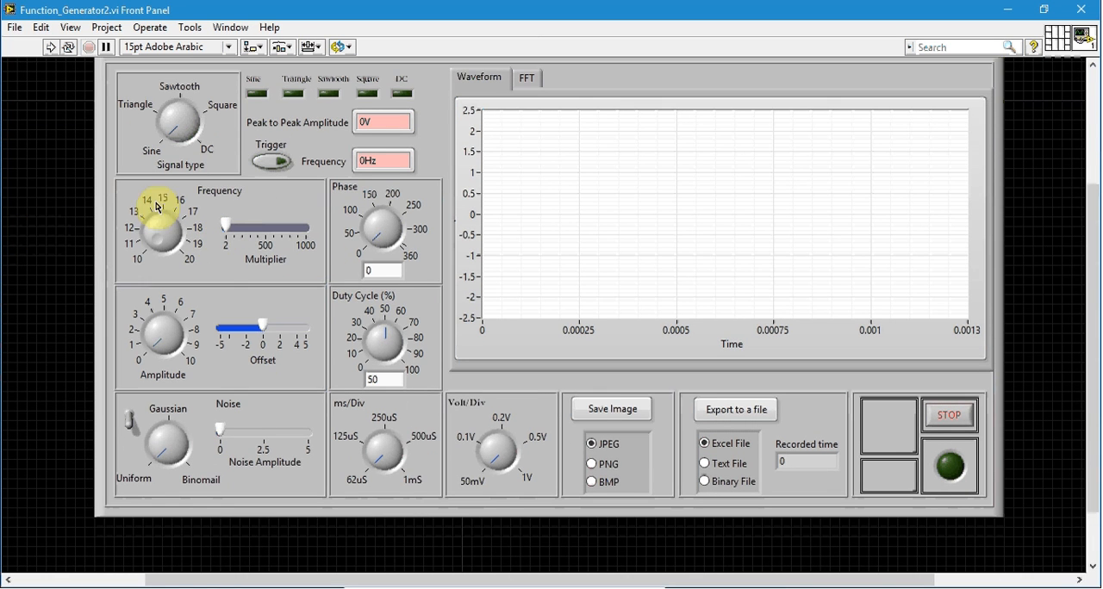
mouse_move(295, 270)
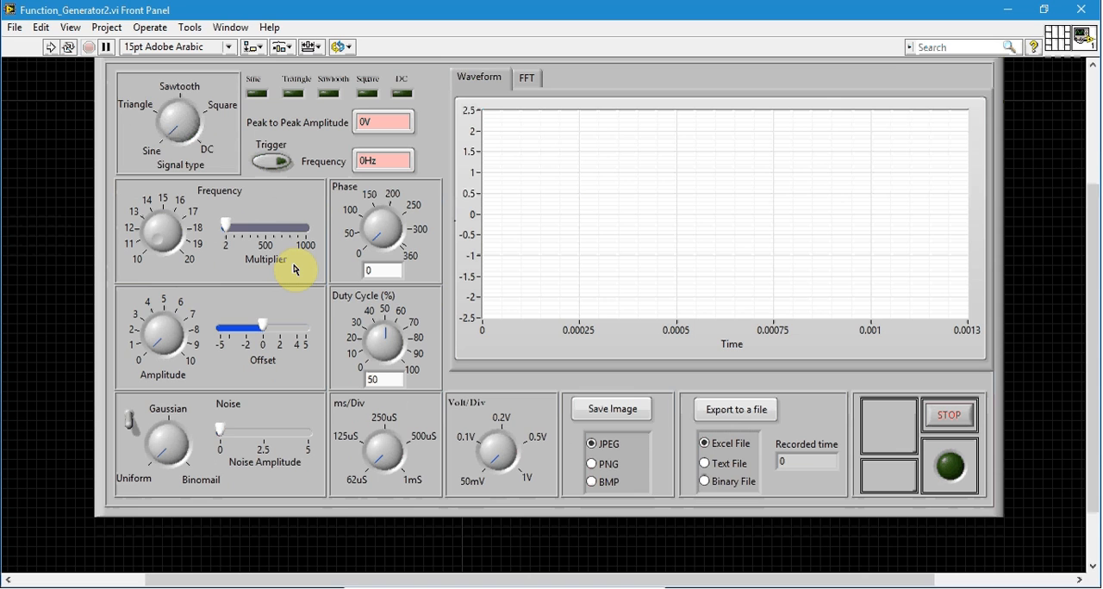
mouse_move(158, 248)
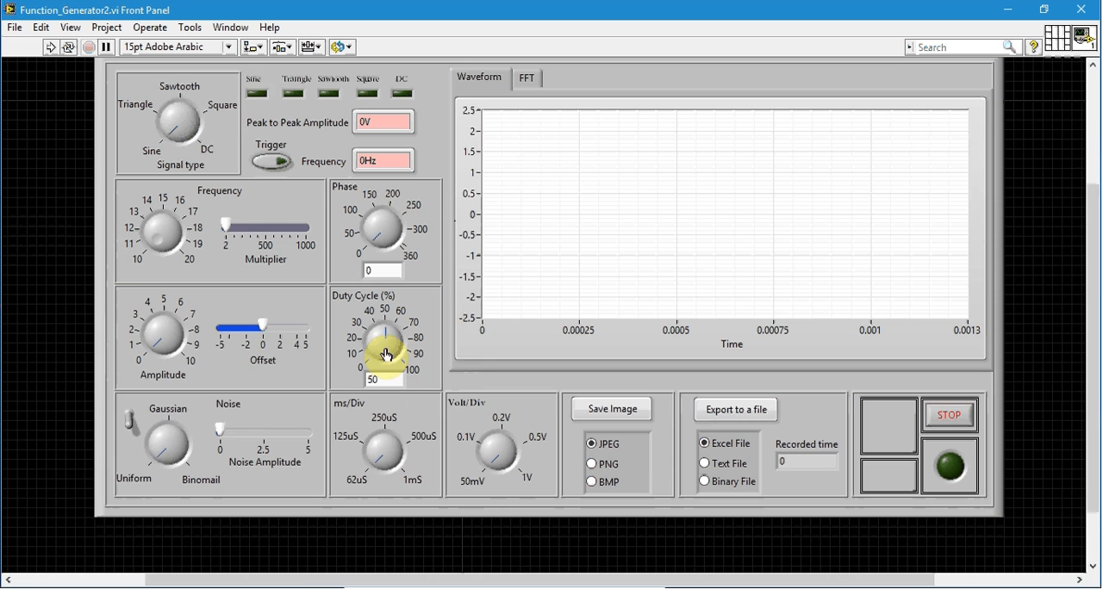
scroll(down, 3)
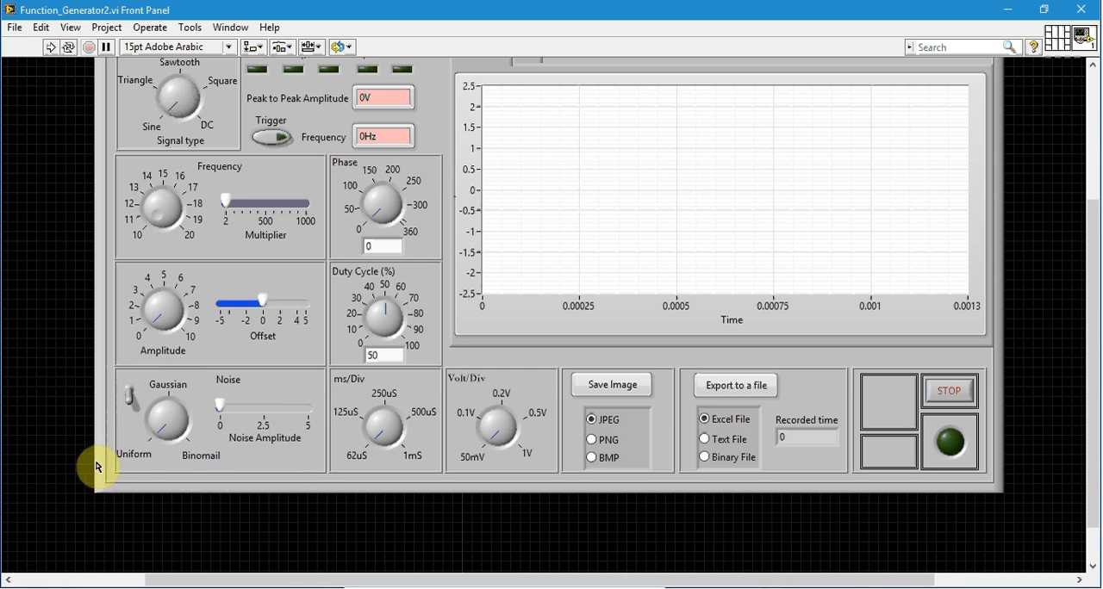
mouse_move(265, 448)
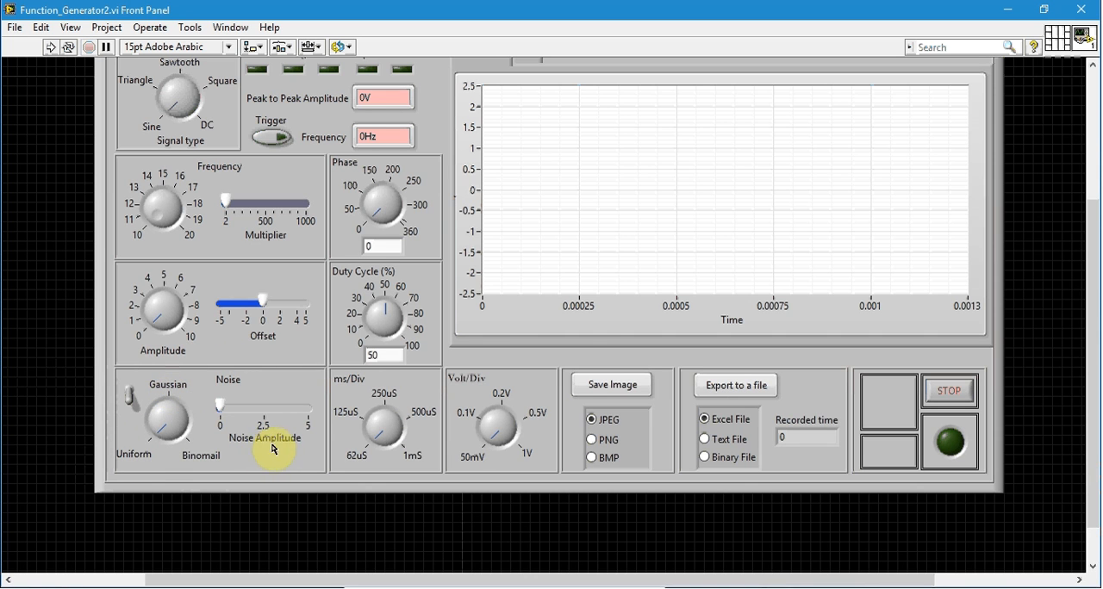
mouse_move(303, 447)
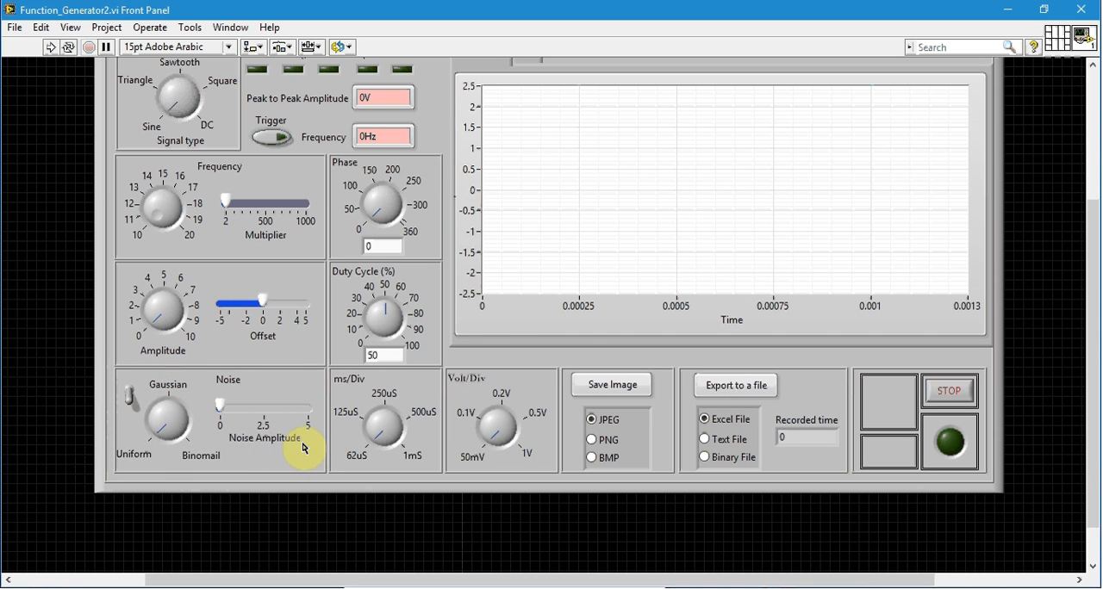
mouse_move(168, 461)
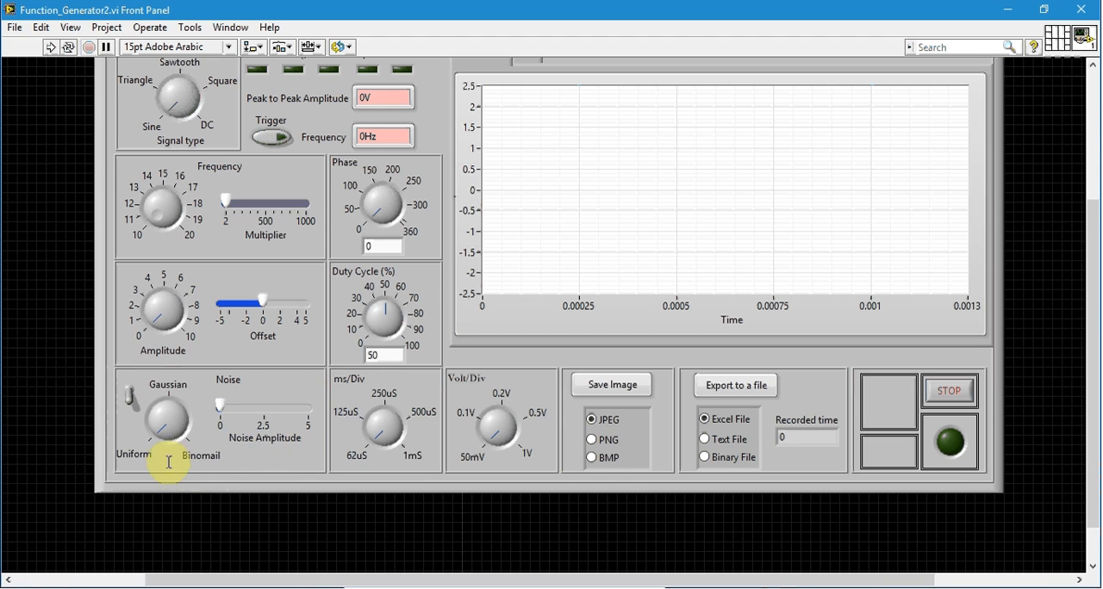
mouse_move(247, 463)
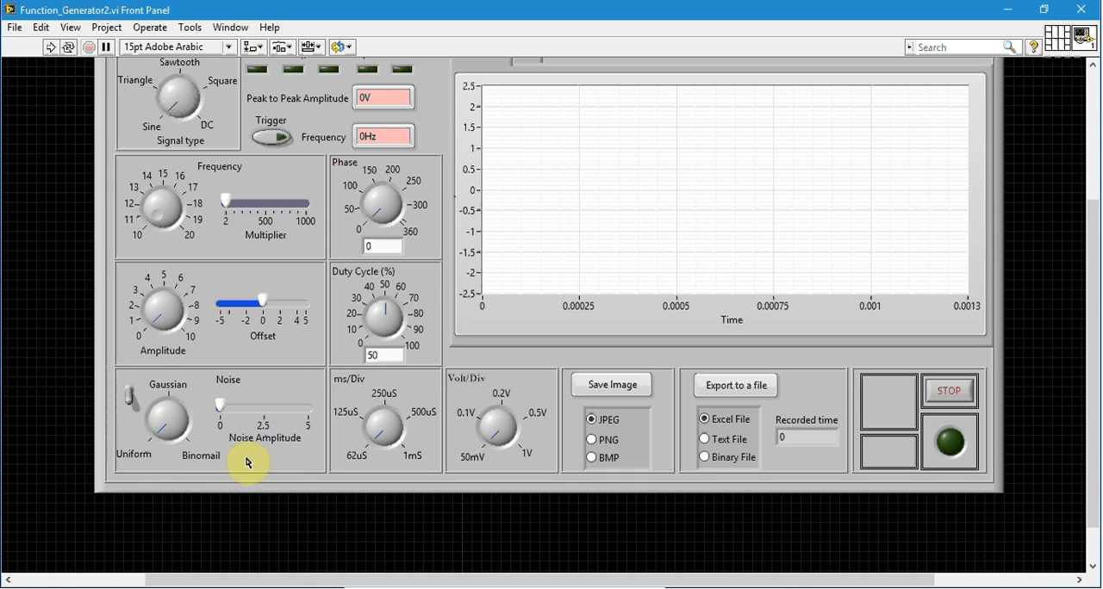
mouse_move(301, 445)
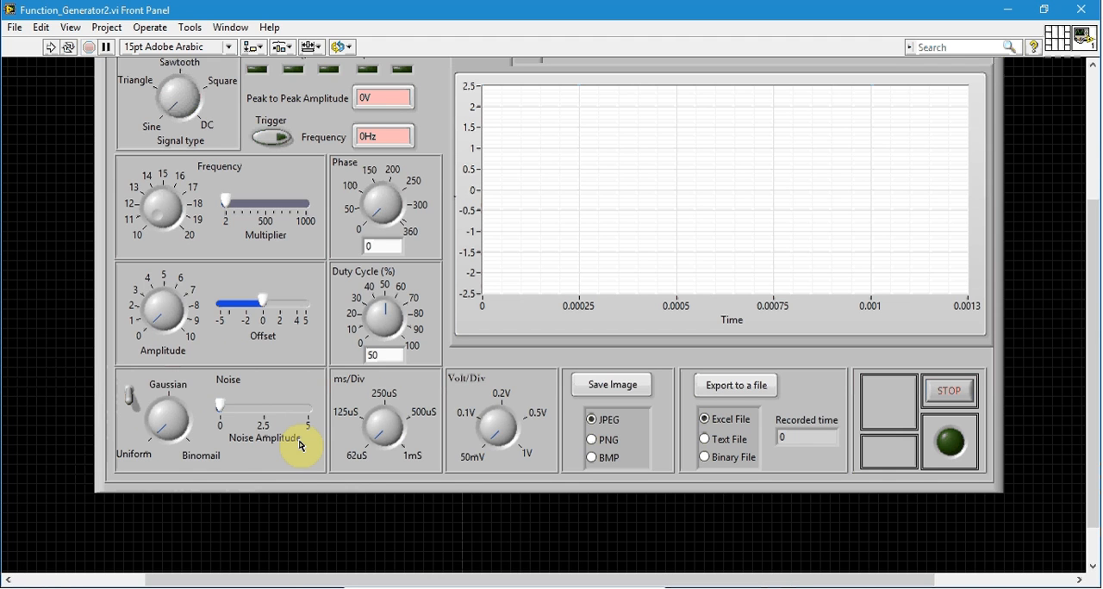
mouse_move(446, 383)
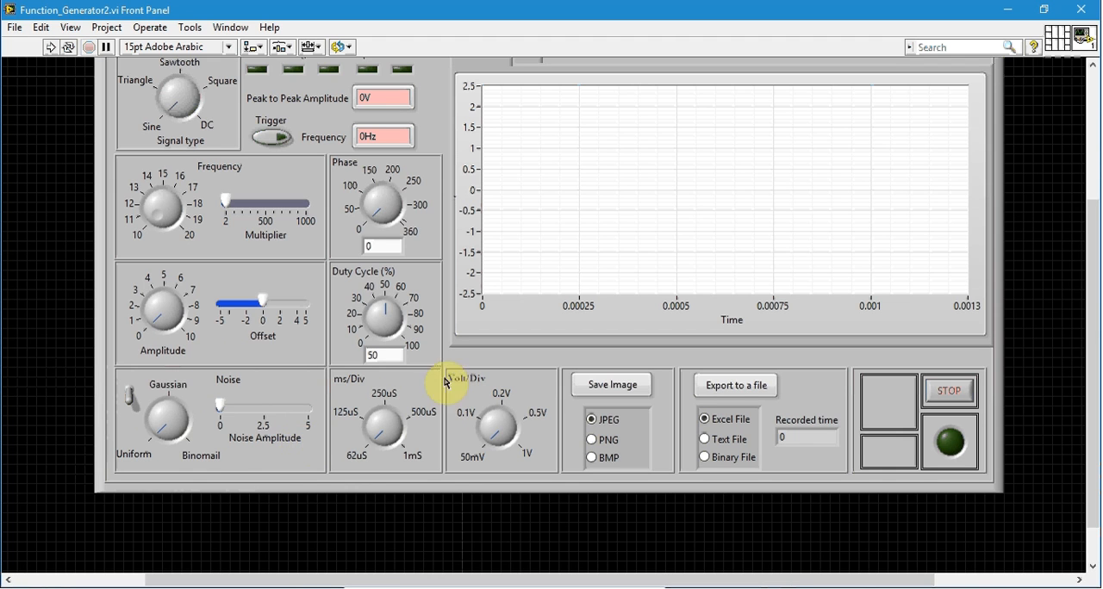
mouse_move(573, 386)
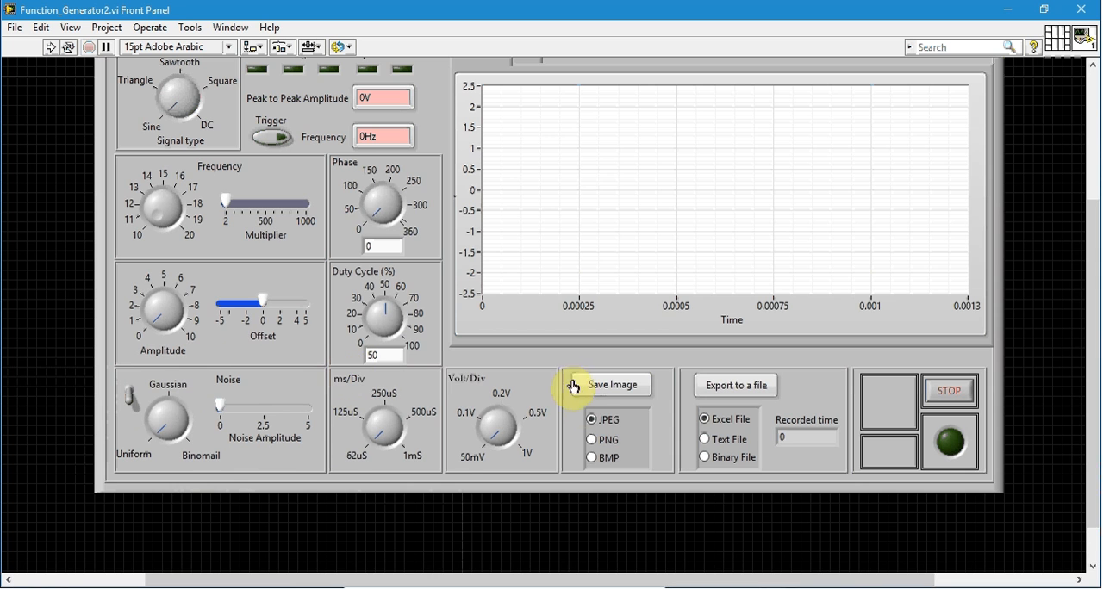
mouse_move(502, 368)
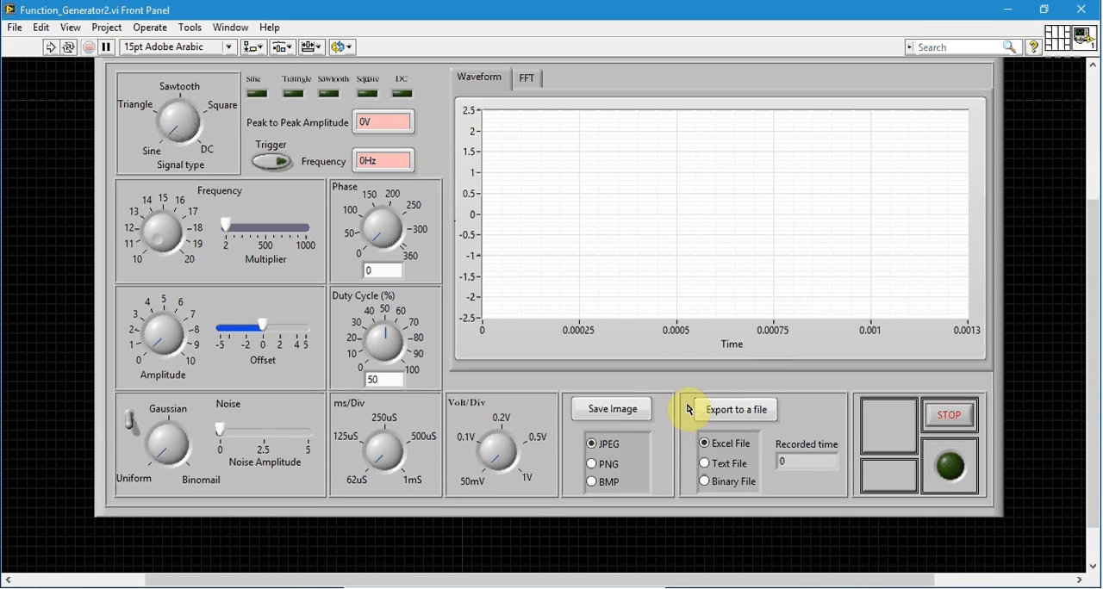
mouse_move(790, 356)
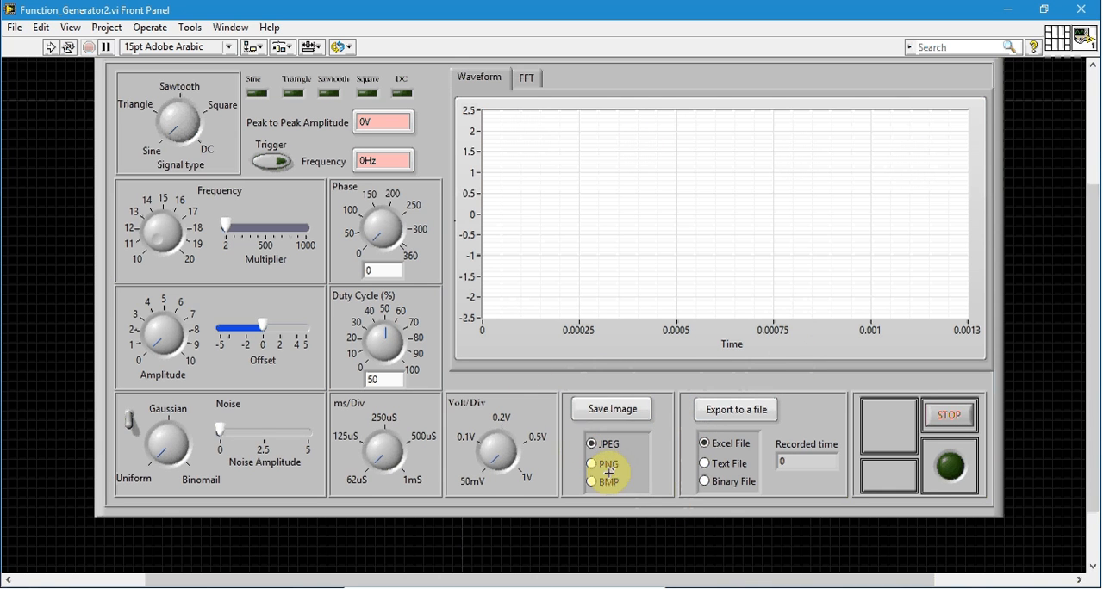
mouse_move(608, 481)
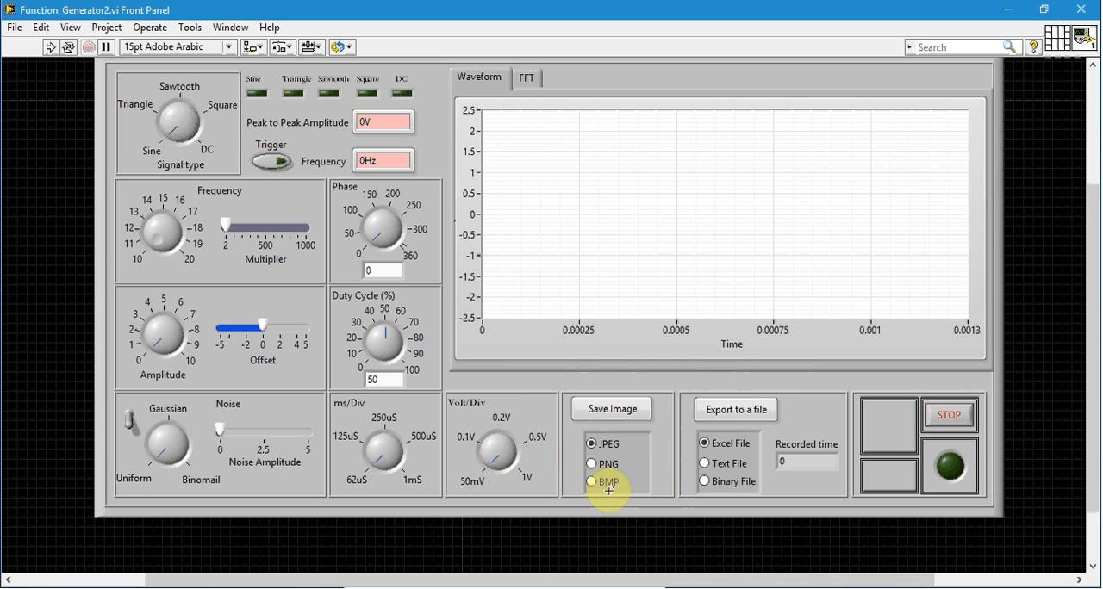
mouse_move(786, 422)
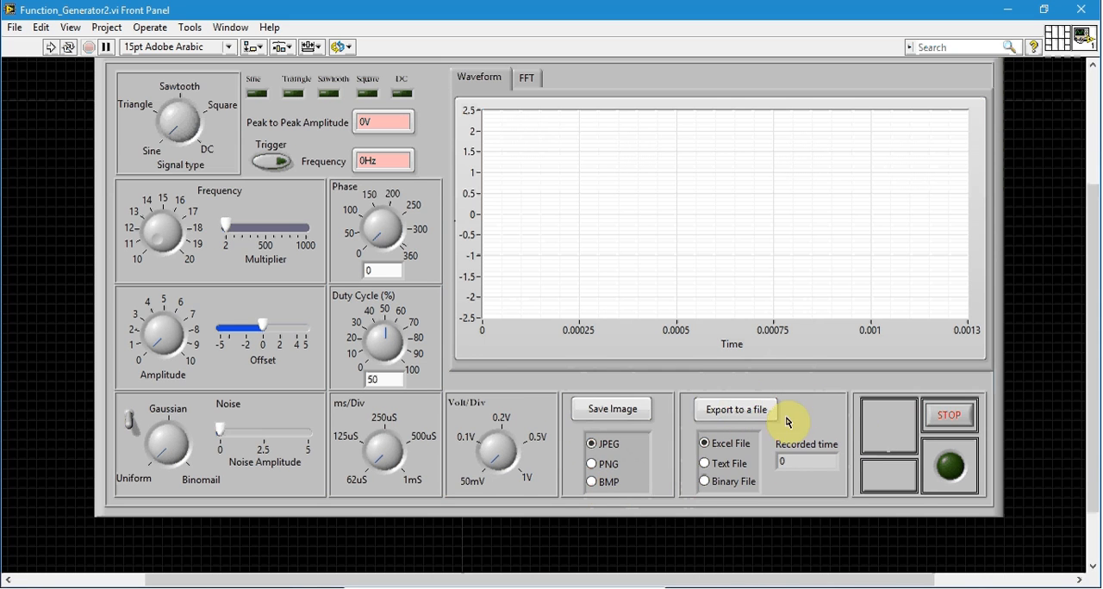
mouse_move(678, 355)
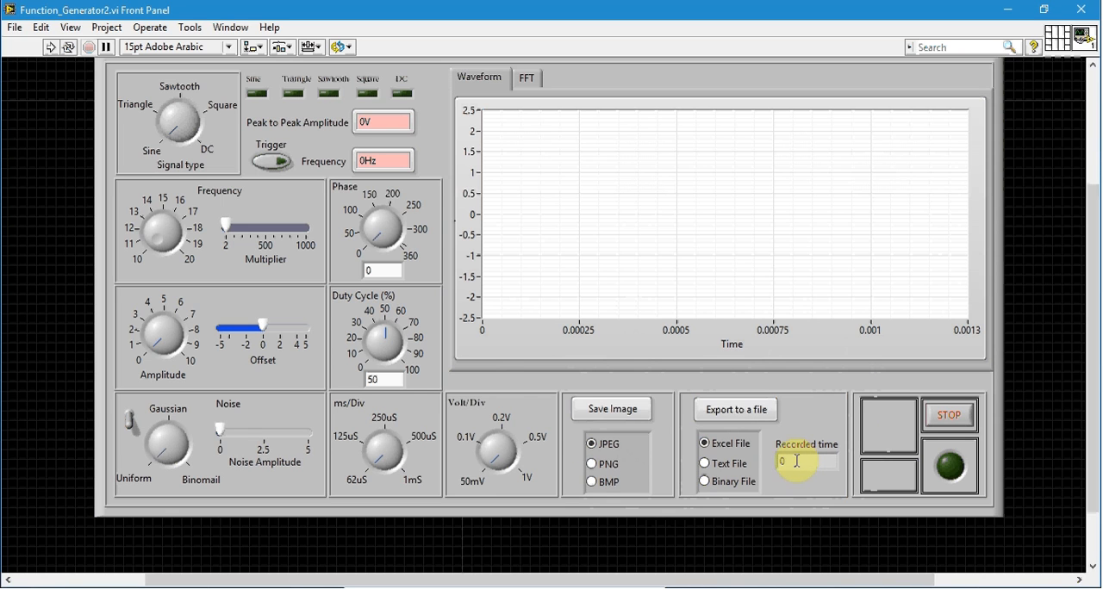
mouse_move(681, 290)
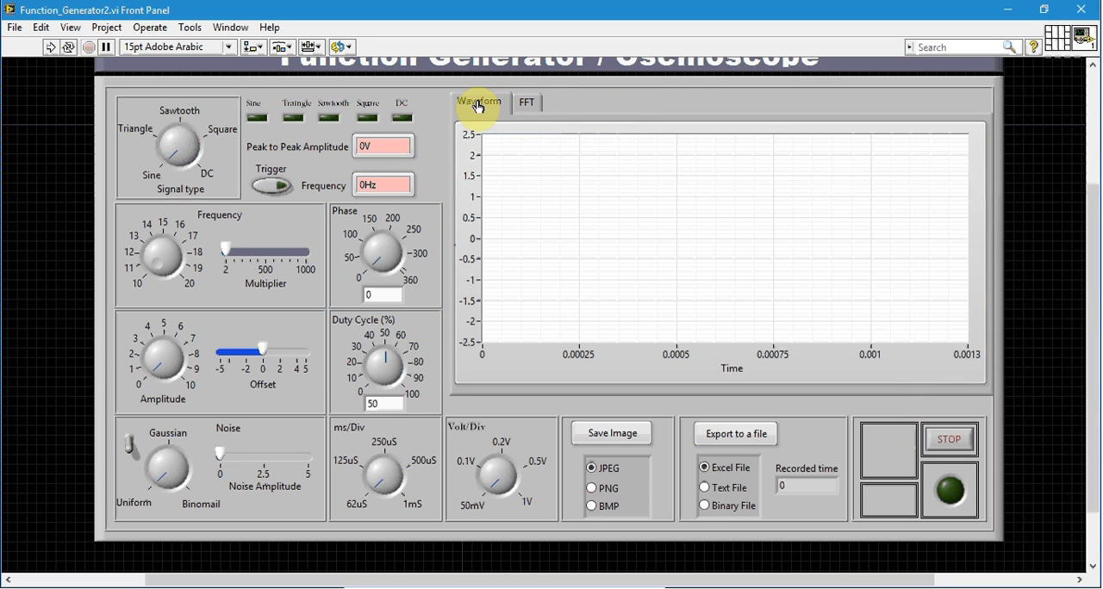
Switch the graph display to the FFT spectrum plot with Frequency on the horizontal axis.
click(526, 103)
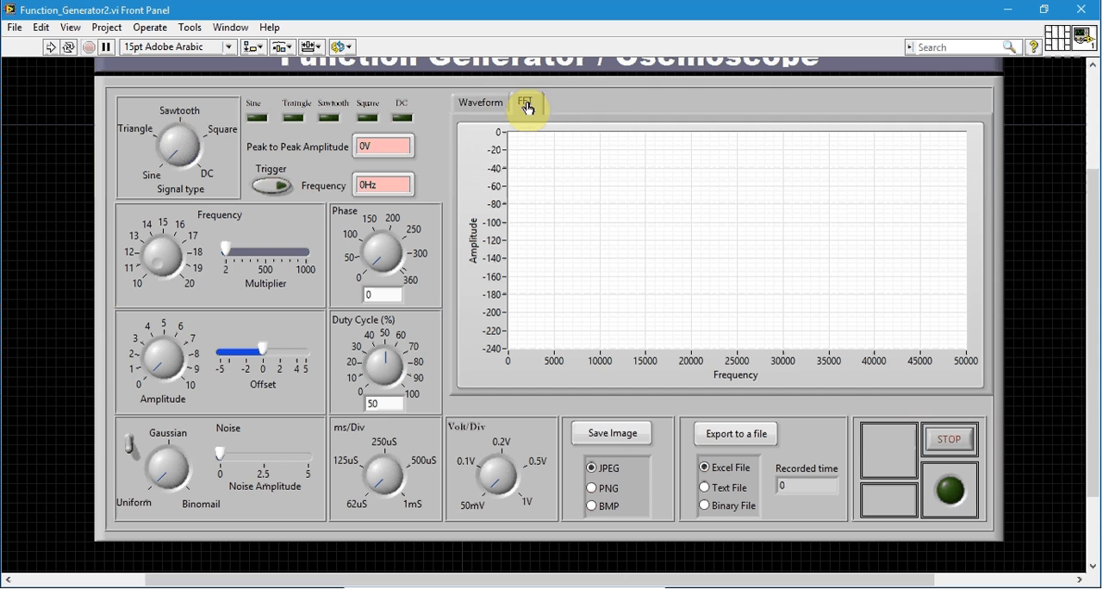
click(524, 103)
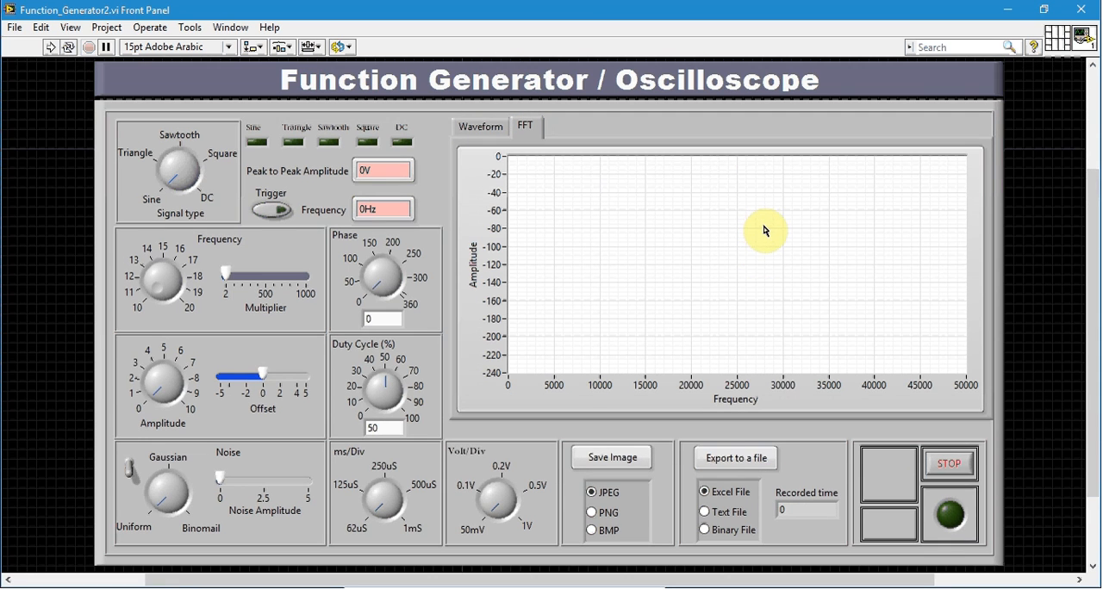
mouse_move(12, 162)
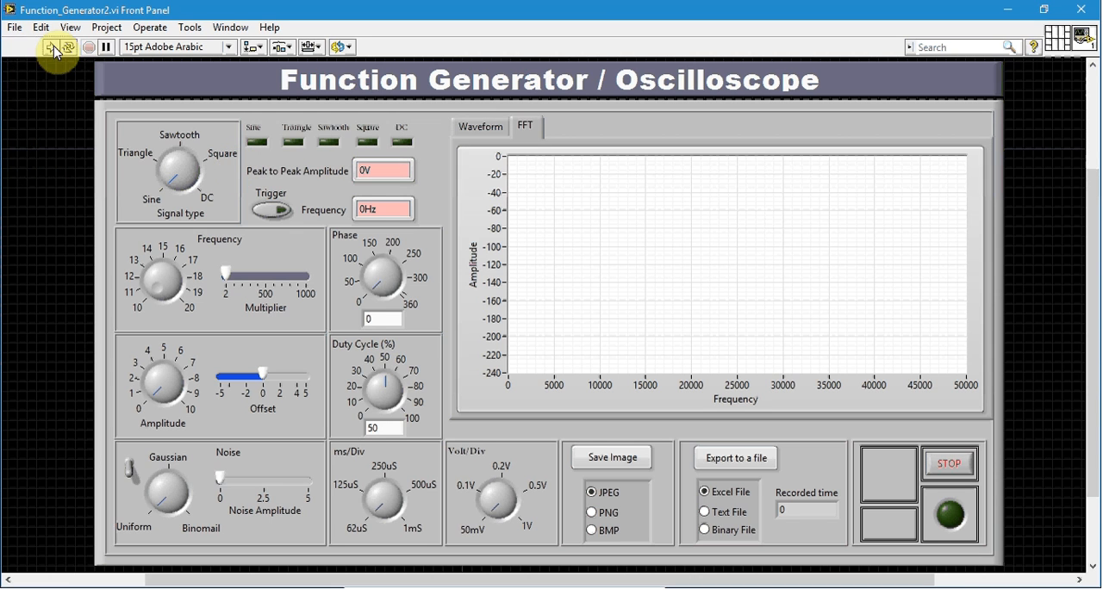
Run the VI and show the 22.4 Hz, 0.517 V sine on the Waveform graph.
click(51, 46)
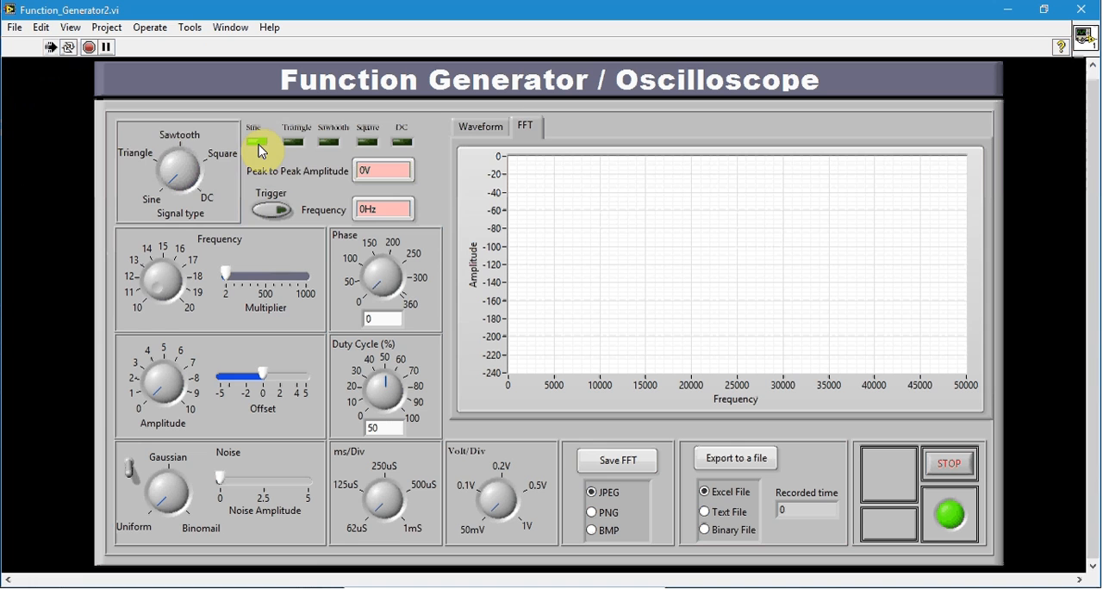
click(178, 172)
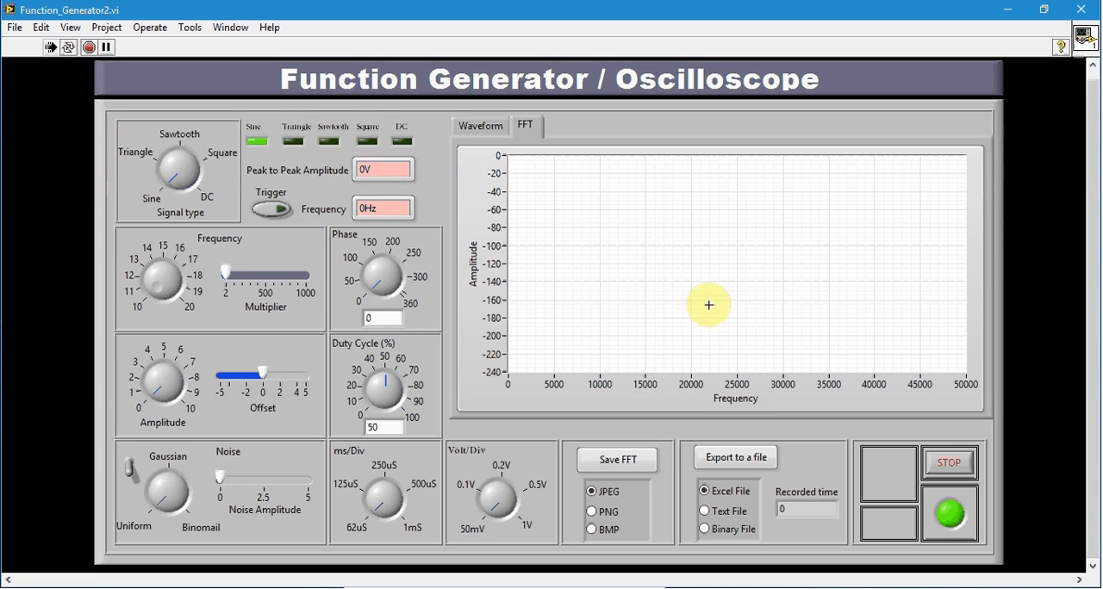
click(383, 208)
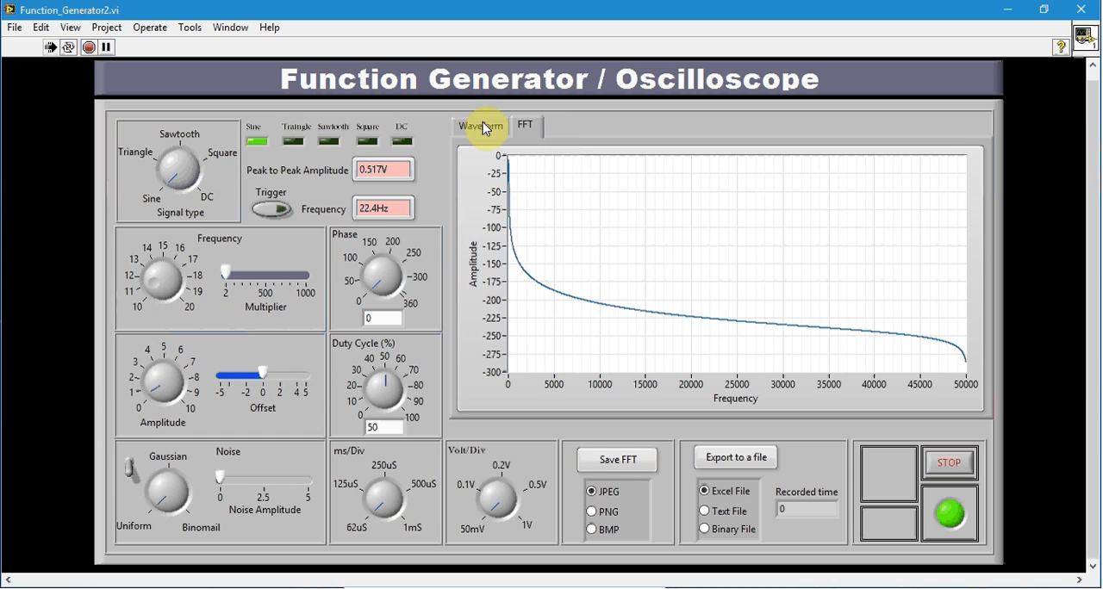
click(479, 125)
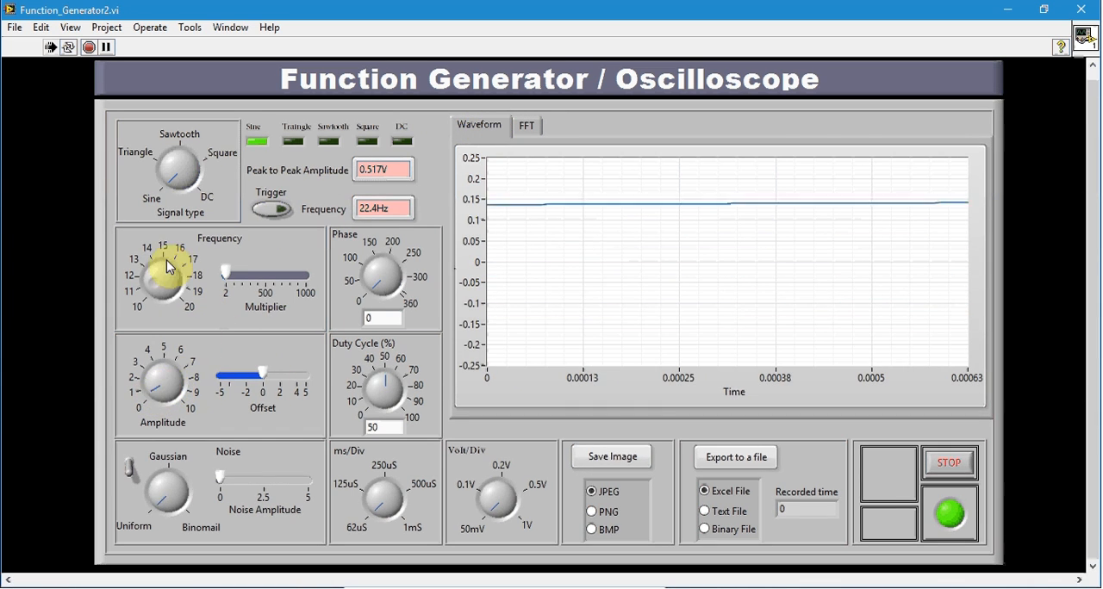
Raise the sine frequency to about 6 kHz with the Multiplier slider and turn triggering on.
drag(168, 263, 160, 274)
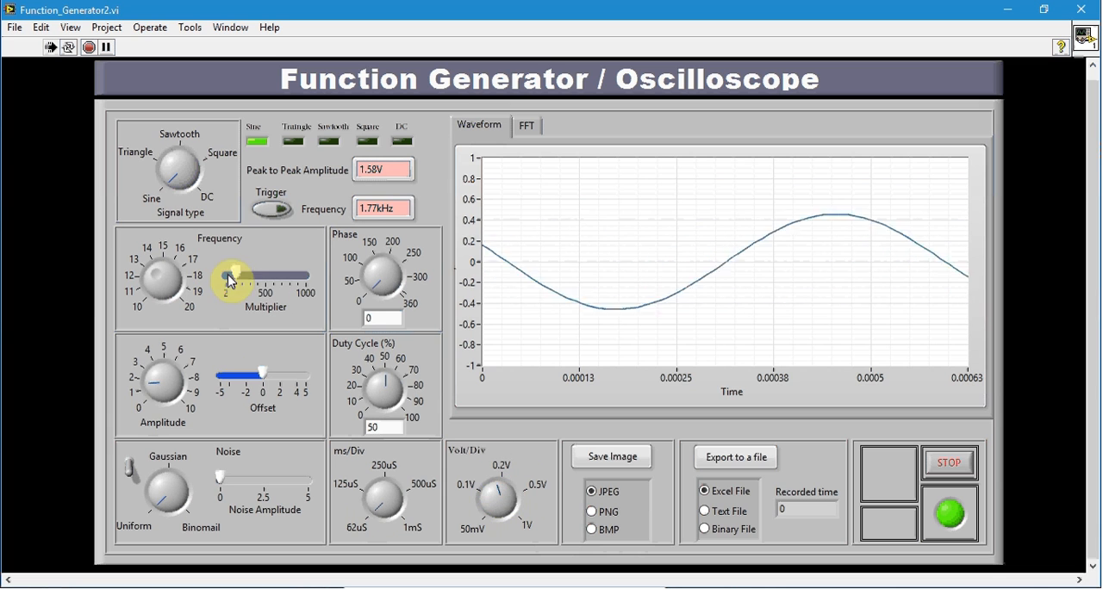
drag(233, 274, 250, 275)
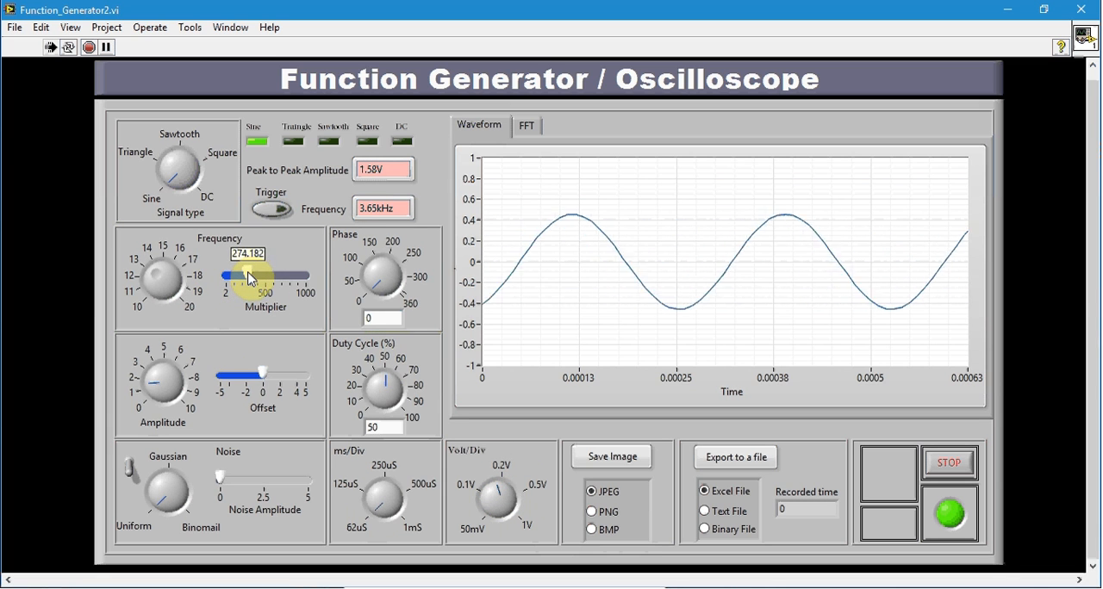
drag(250, 276, 263, 275)
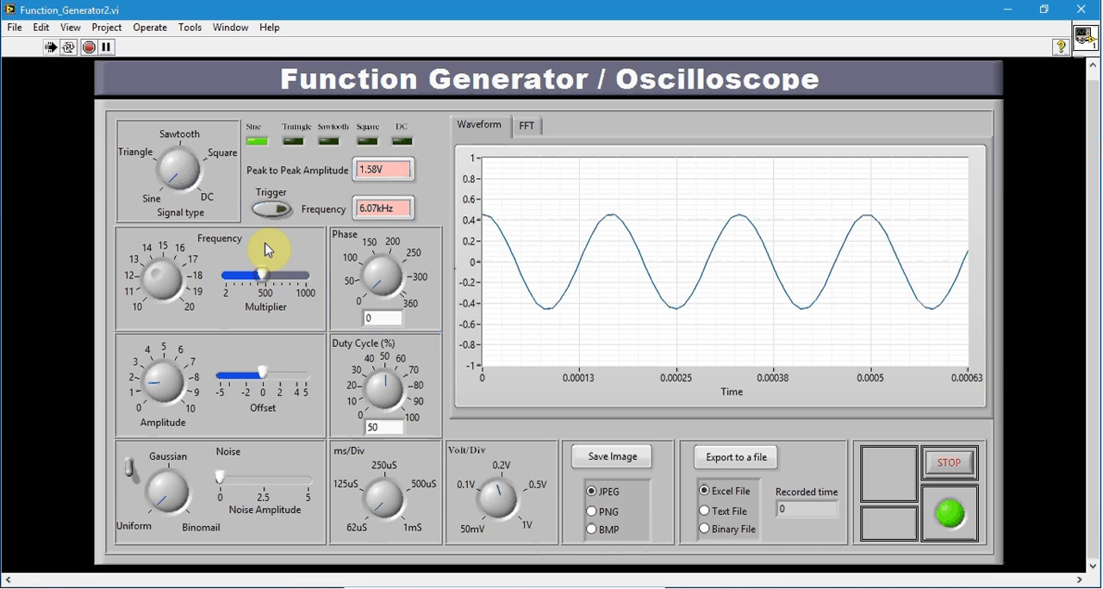
click(270, 209)
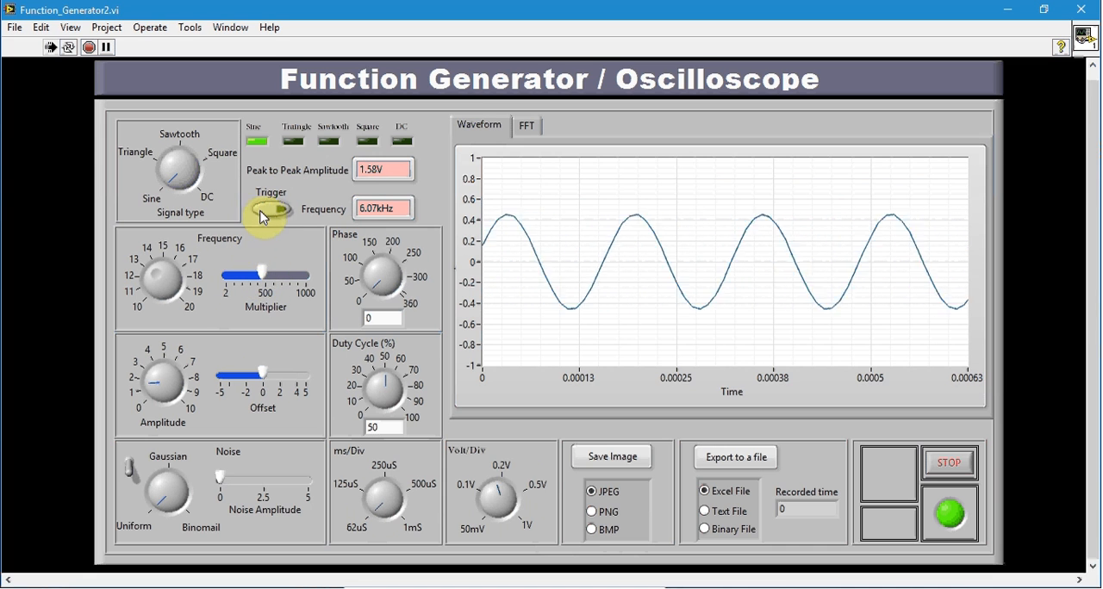
click(271, 208)
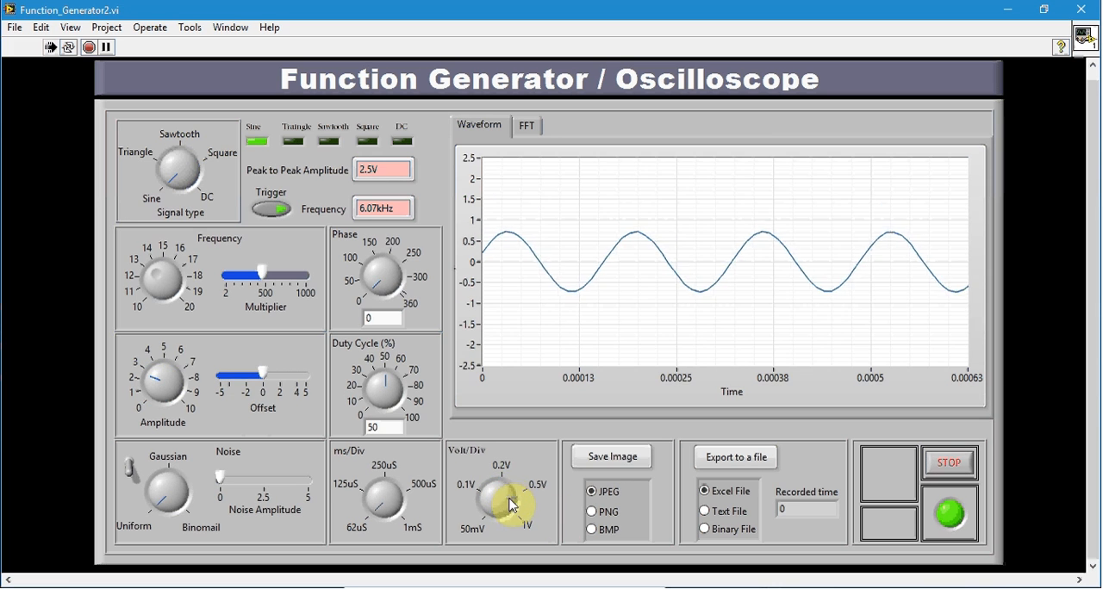
Widen Volt/Div, raise the amplitude to about 4 V, and shift the offset up then back to zero.
click(503, 500)
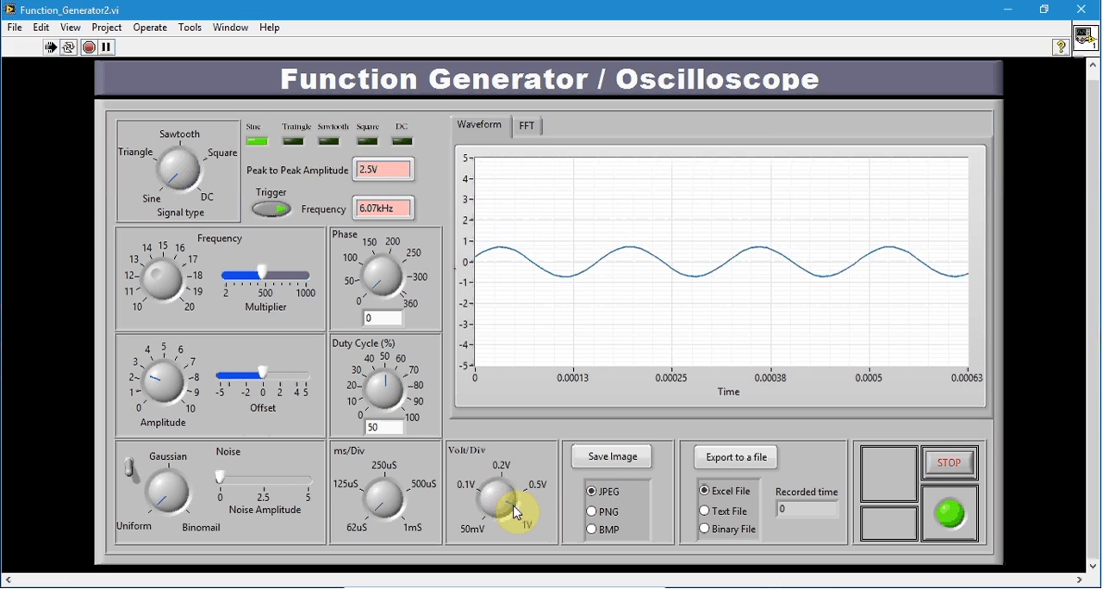
drag(159, 384, 151, 379)
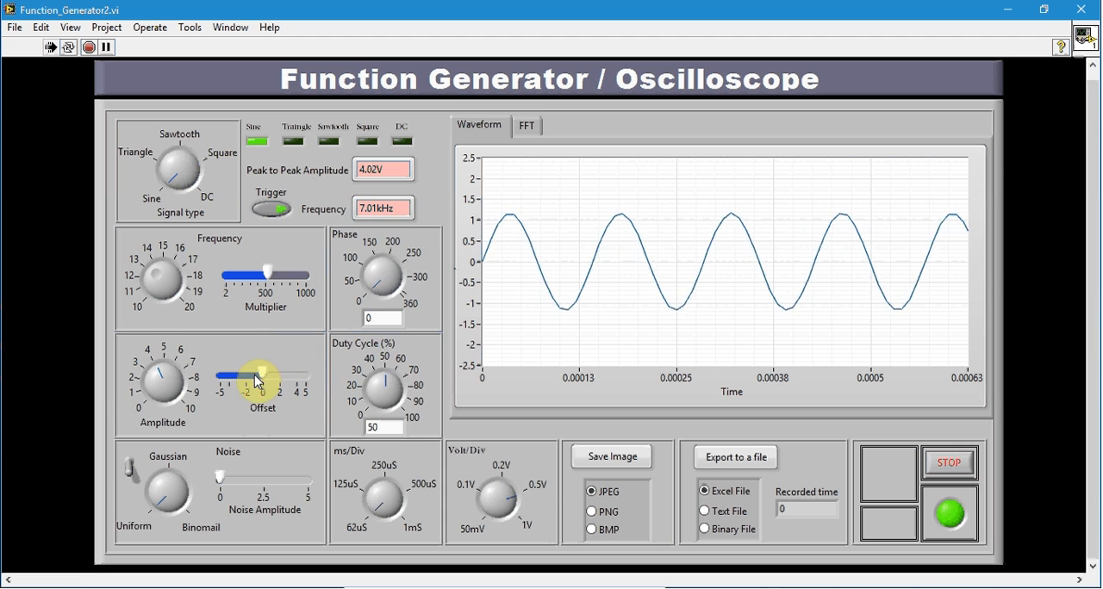
drag(267, 377, 242, 377)
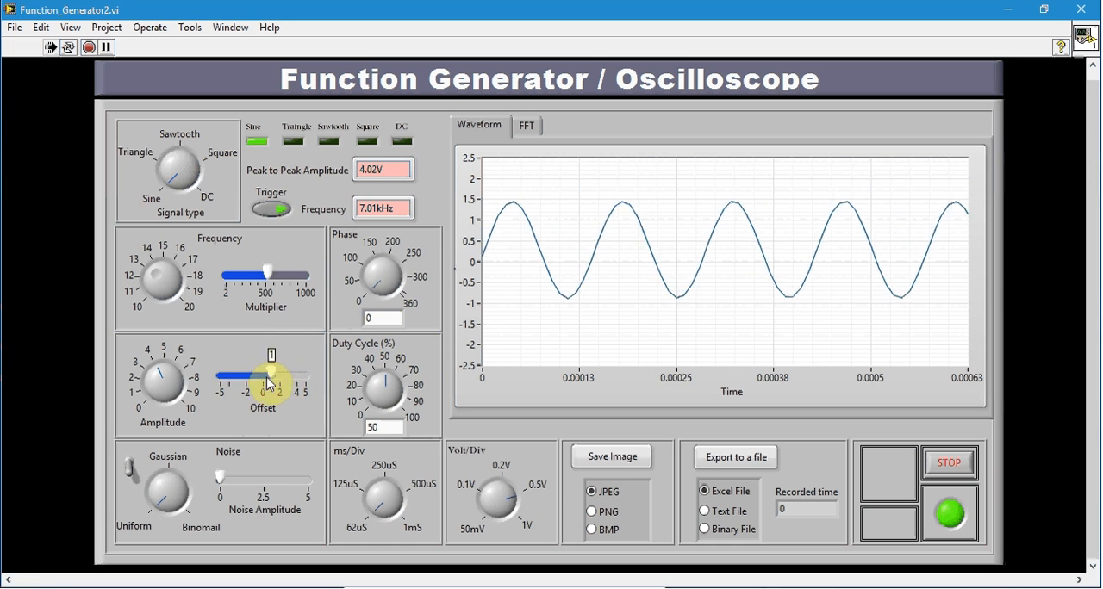
drag(271, 374, 301, 374)
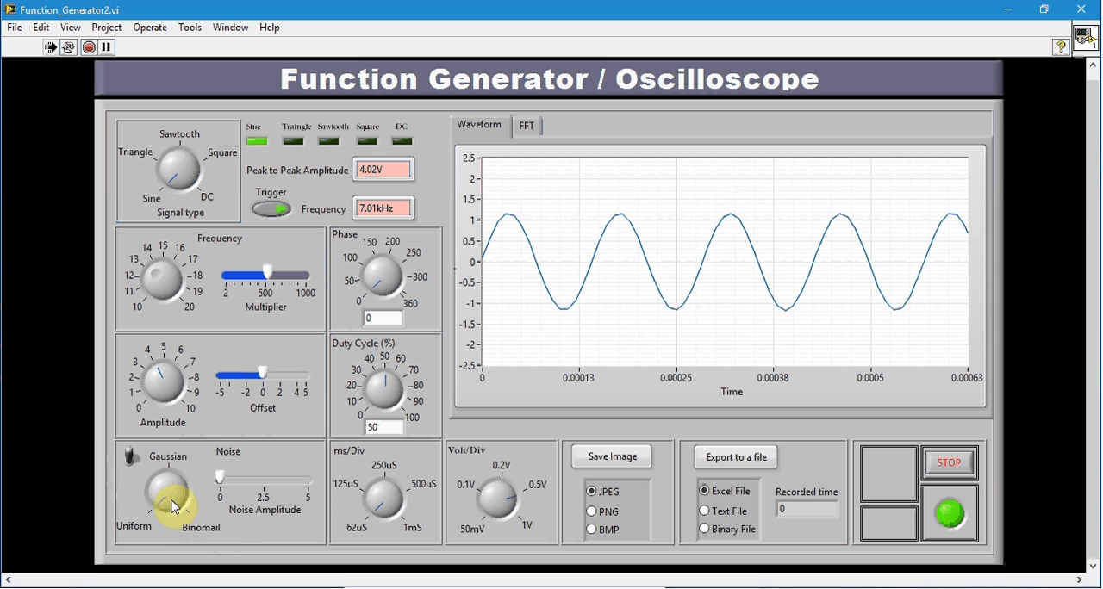
Add Gaussian noise to the sine and view its FFT spectrum peak near 7 kHz.
drag(168, 495, 185, 478)
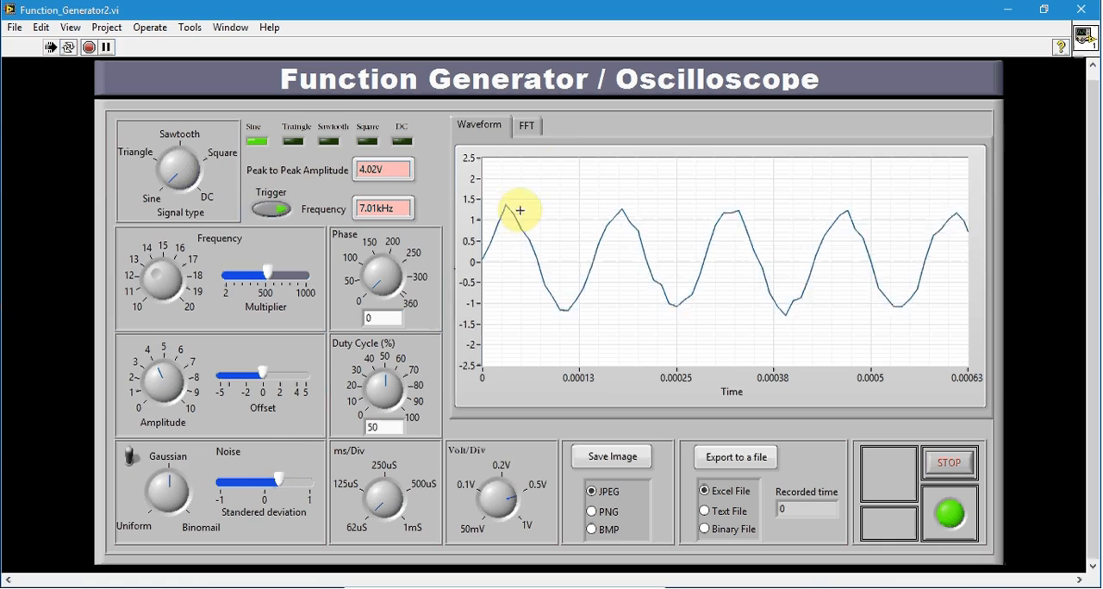
click(525, 126)
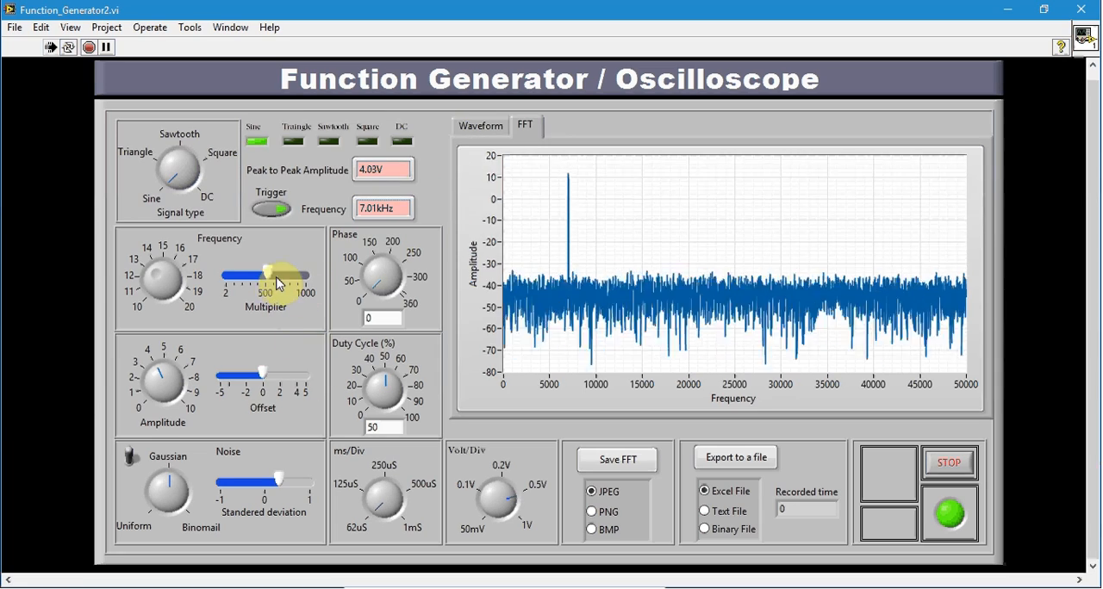
Sweep the frequency up to about 12.4 kHz and back to 6.88 kHz, watching the FFT peak follow.
drag(285, 276, 241, 275)
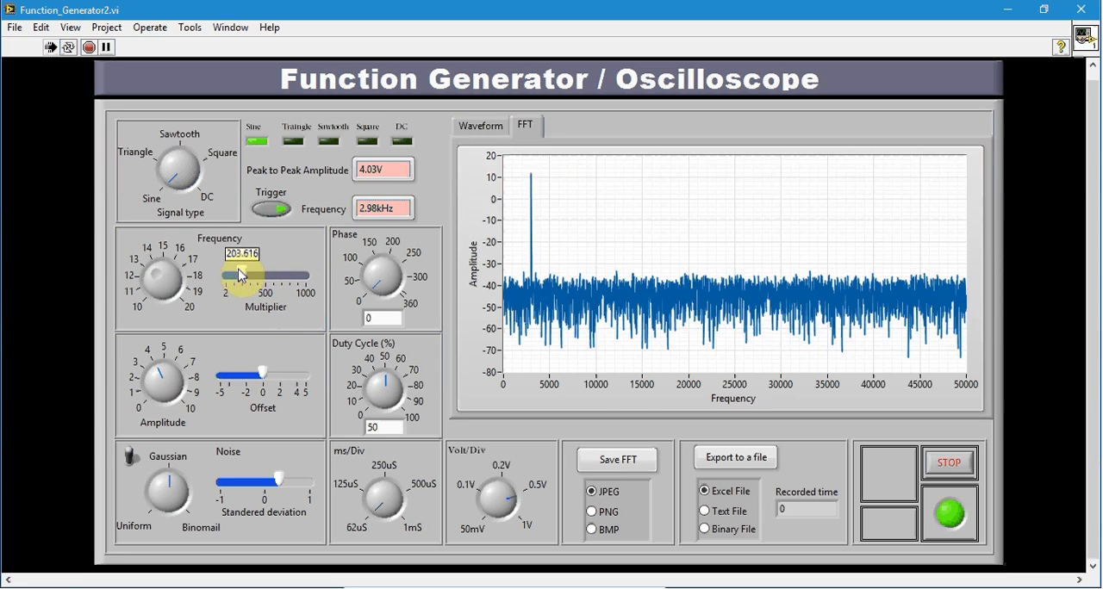
drag(244, 276, 284, 275)
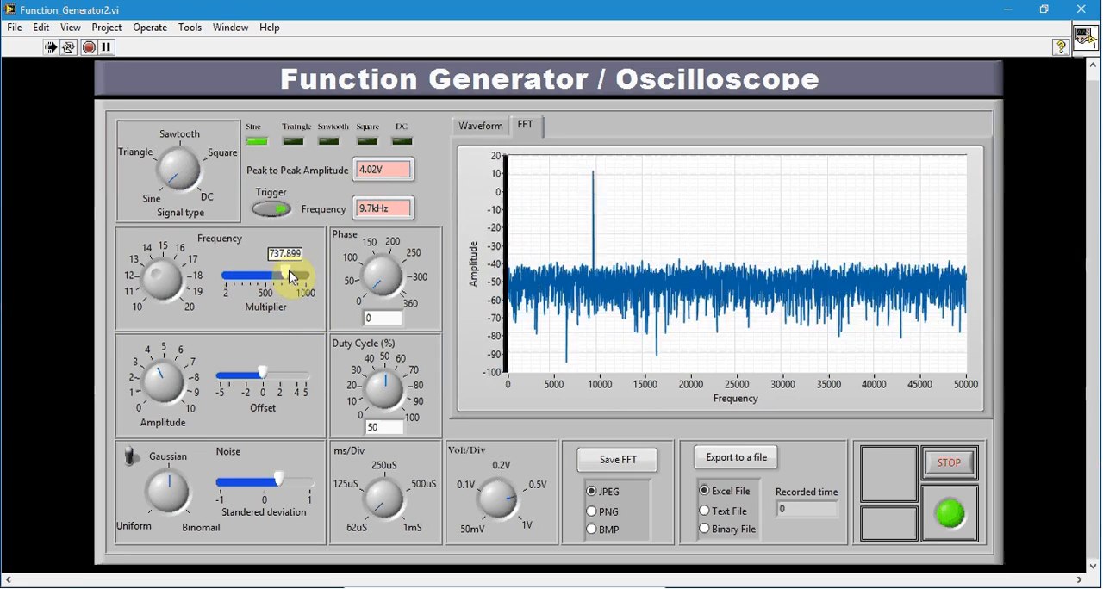
drag(293, 277, 284, 277)
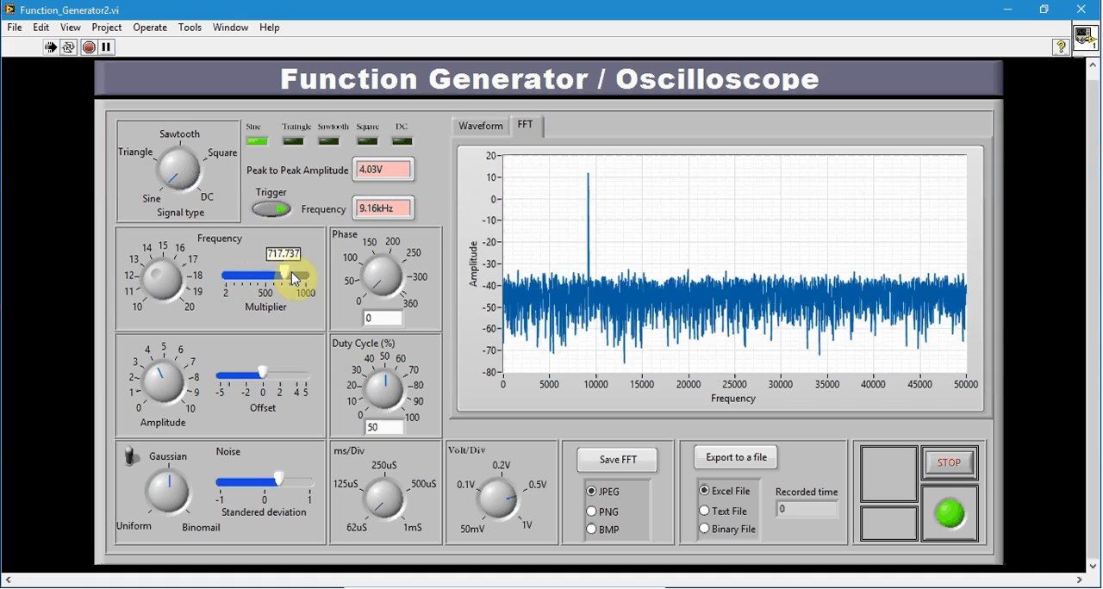
drag(306, 275, 289, 275)
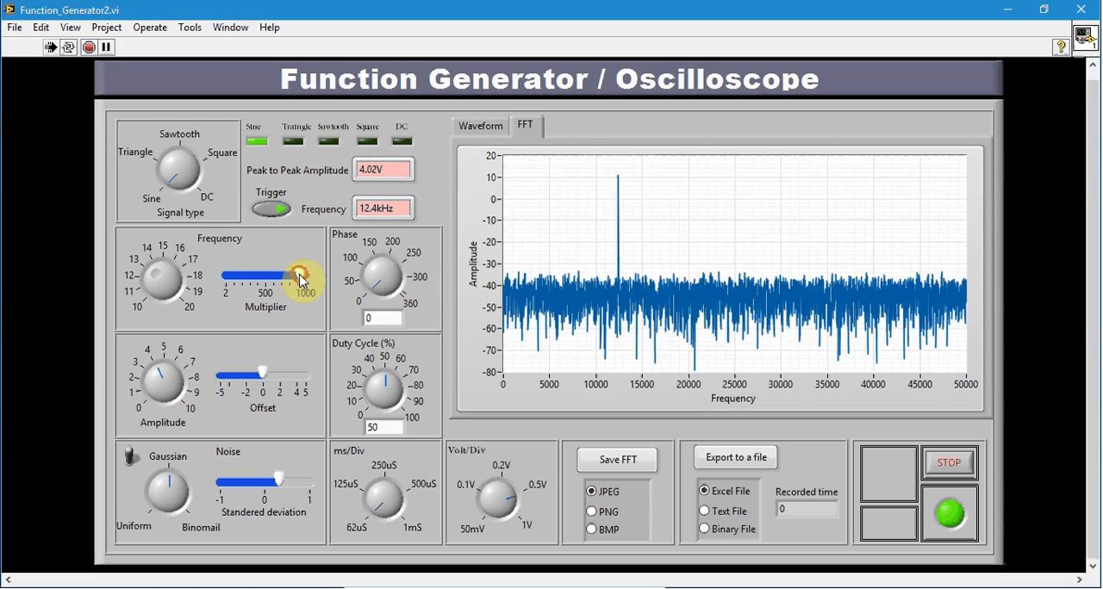
drag(302, 278, 286, 278)
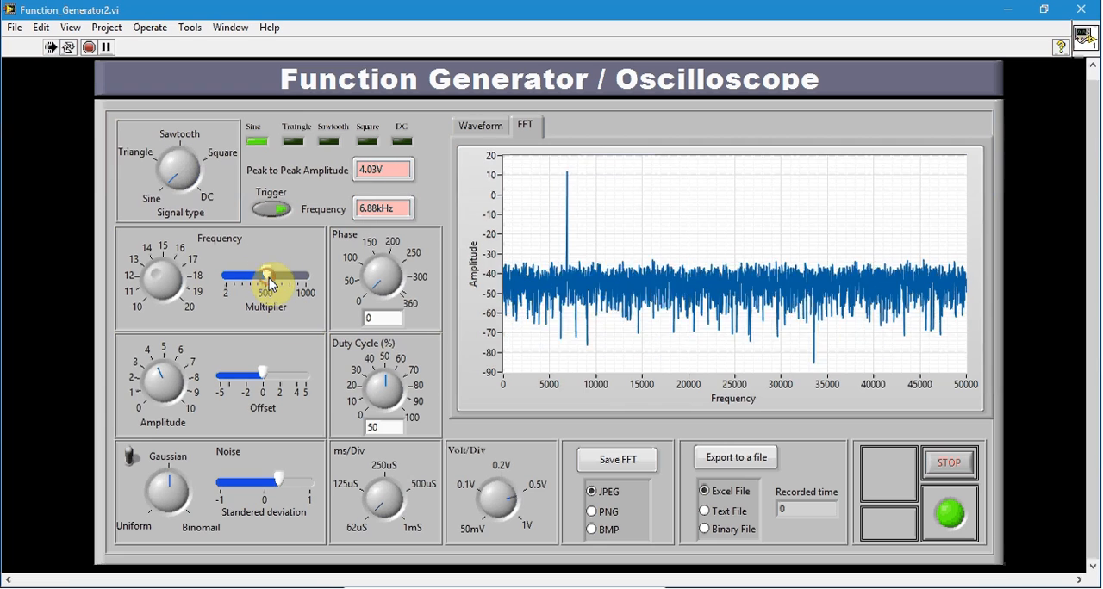
Return to the Waveform graph, adjust ms/Div and noise distribution, and set the offset to -1.
click(479, 125)
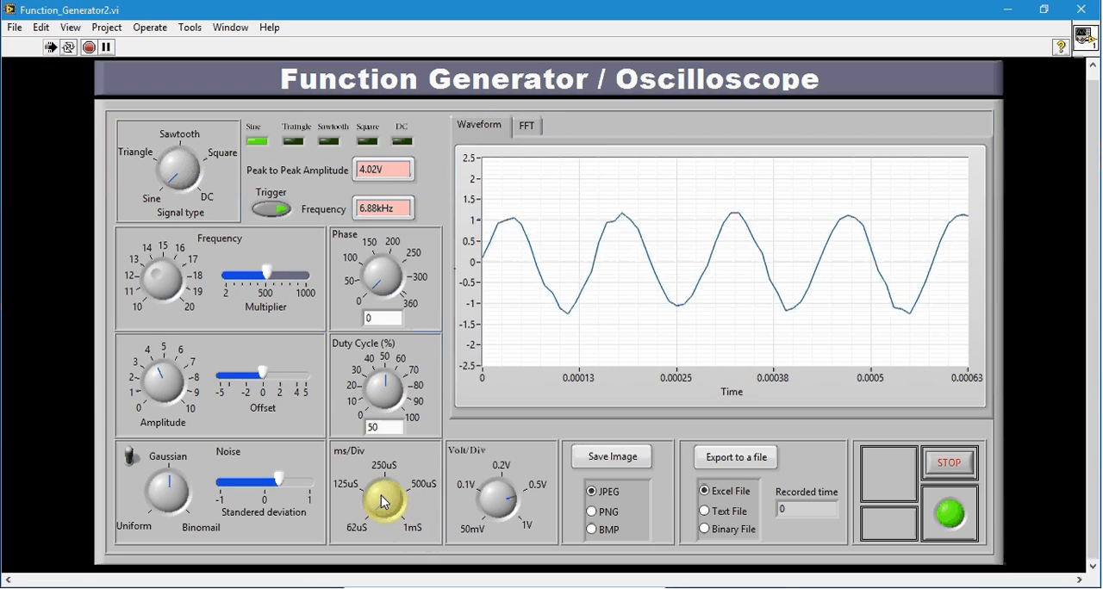
click(383, 504)
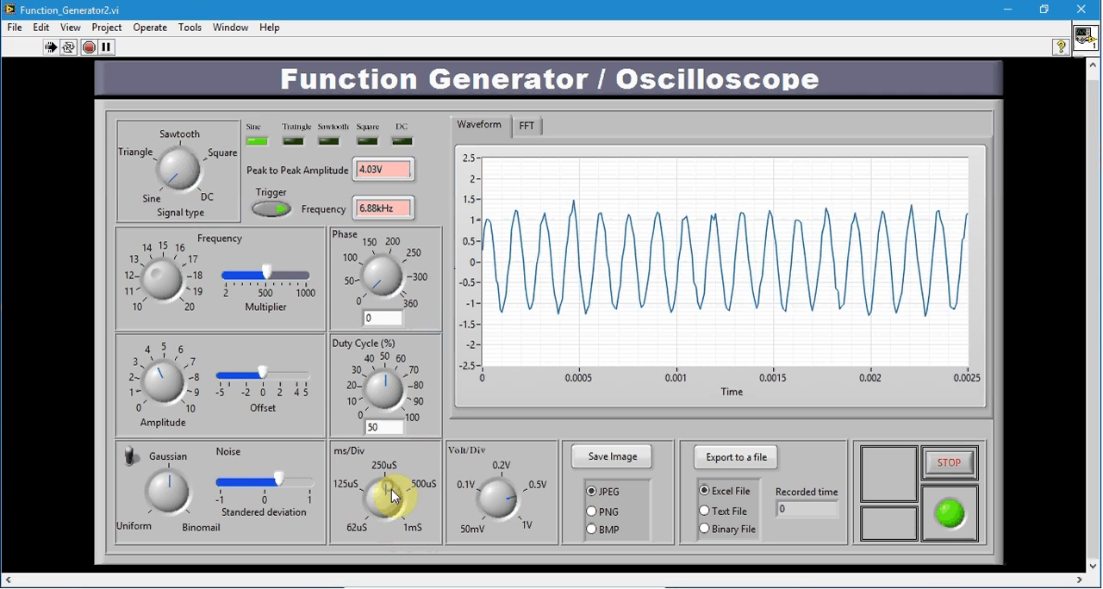
click(386, 496)
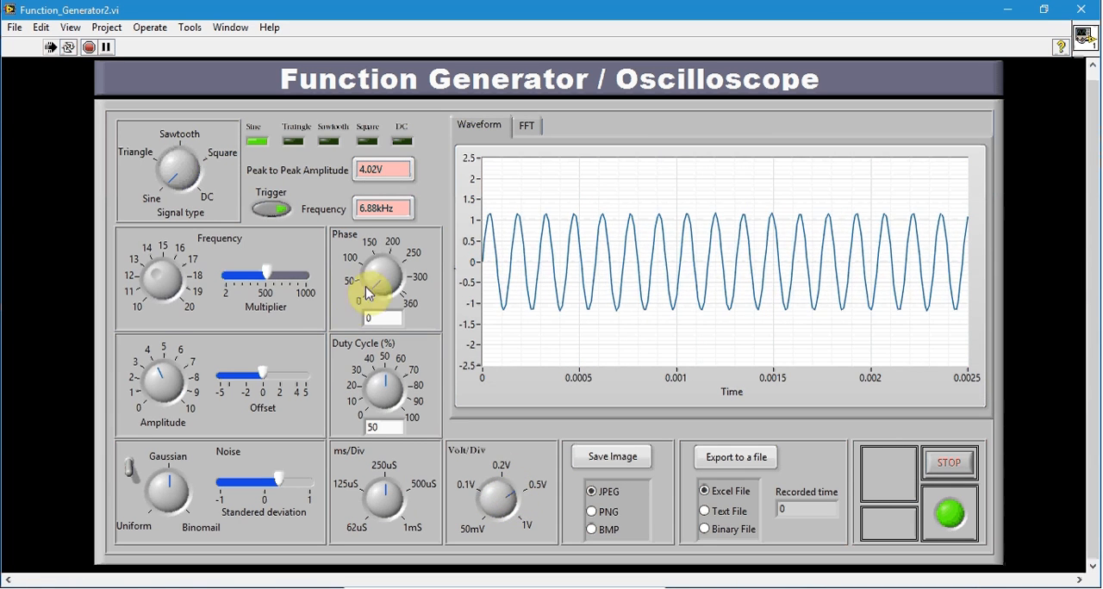
drag(262, 374, 254, 374)
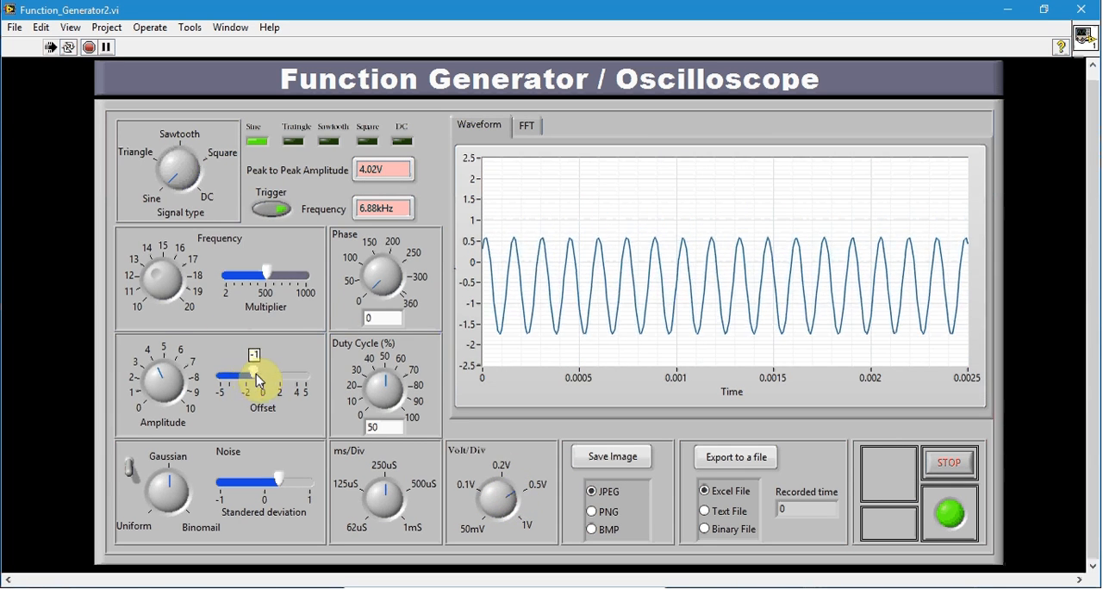
drag(258, 379, 159, 379)
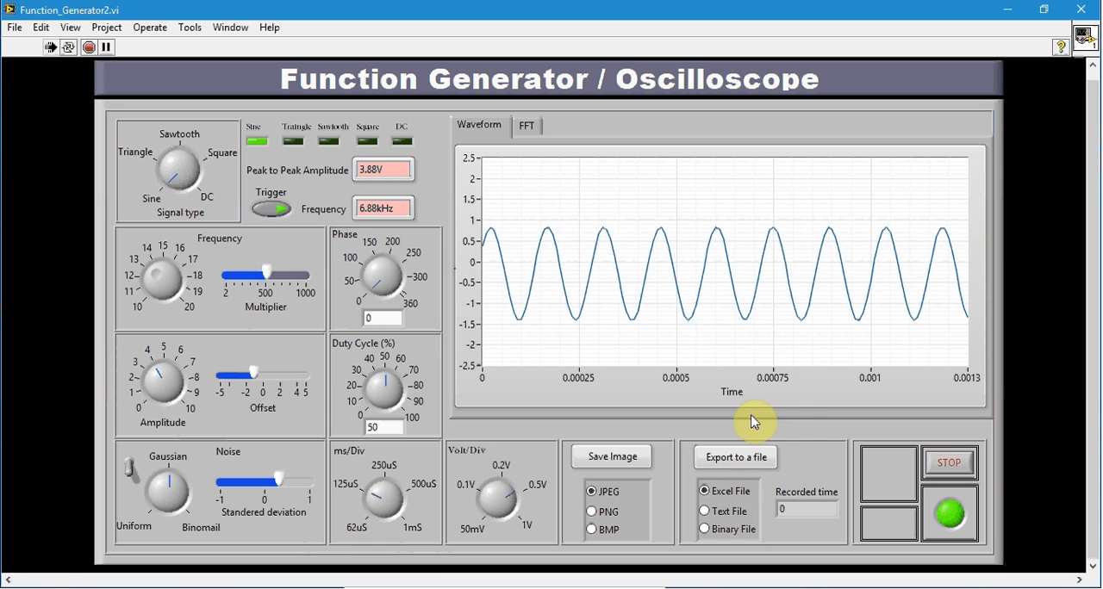
mouse_move(621, 385)
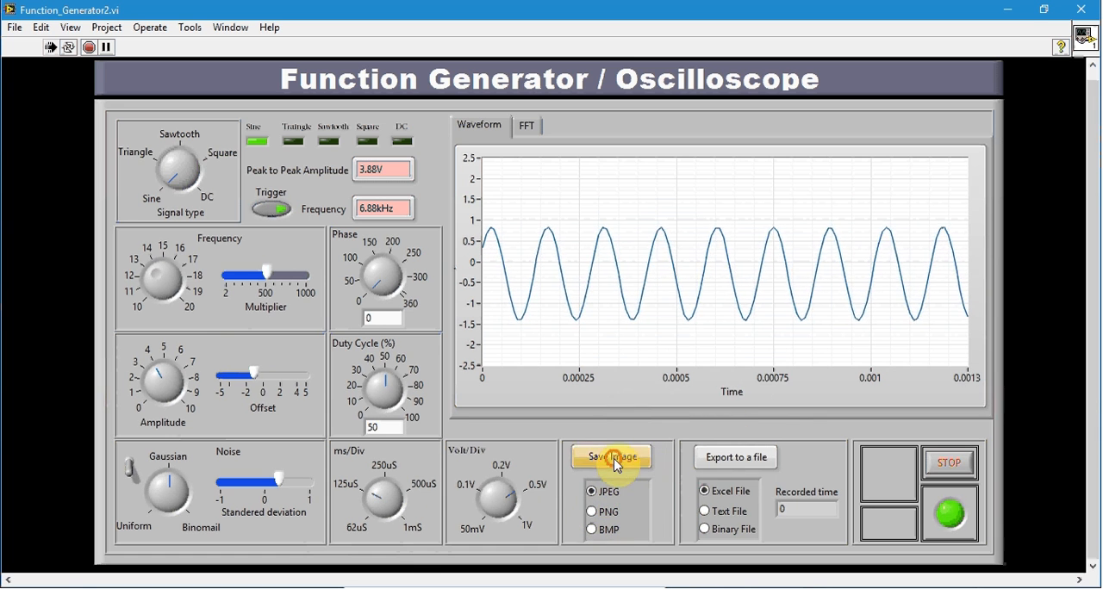
Save the waveform graph as JPEG image test1.jpg in the export file labview folder.
click(611, 457)
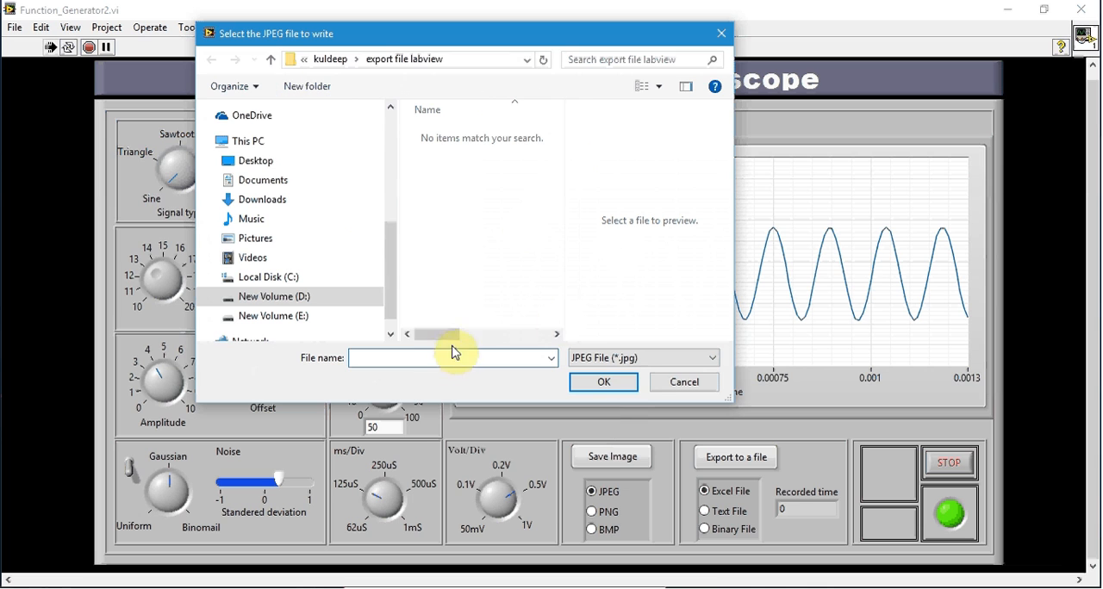
text(t)
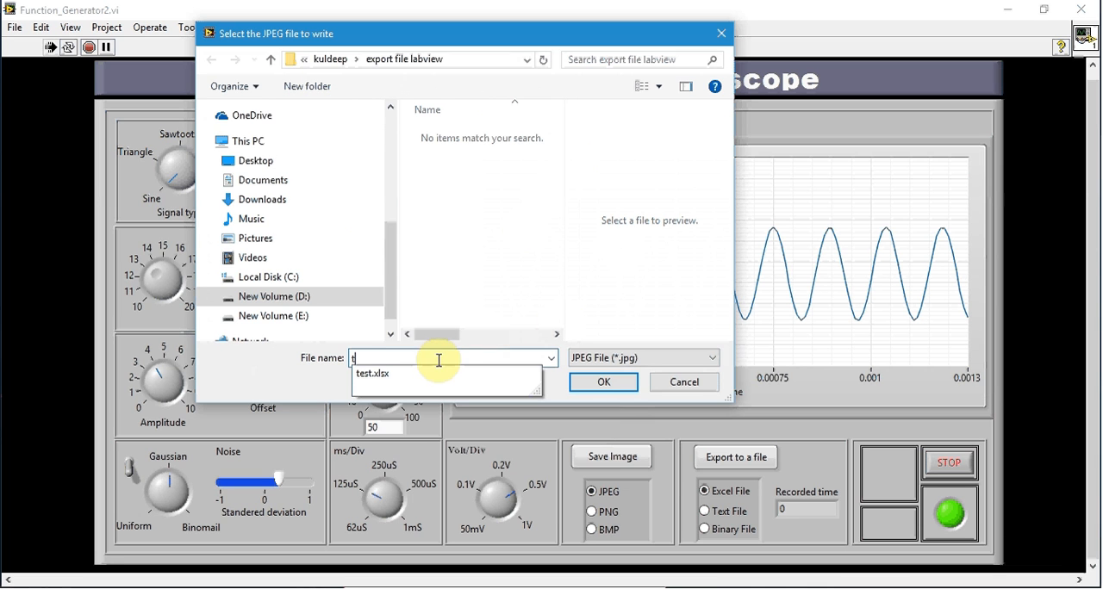
text(est)
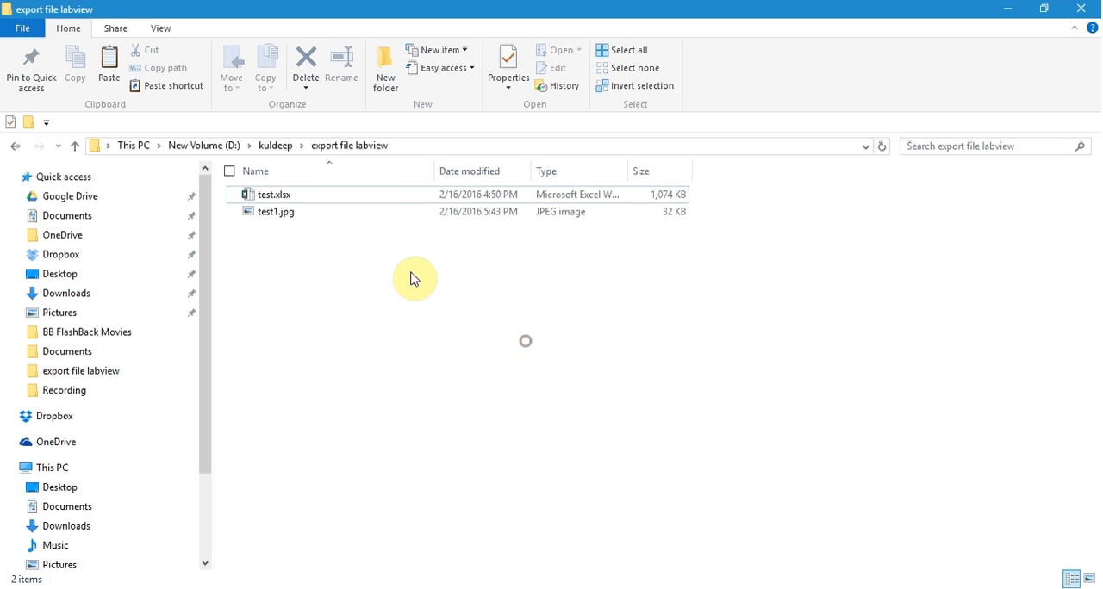
View the saved test1.jpg in File Explorer and return to the LabVIEW front panel.
click(275, 211)
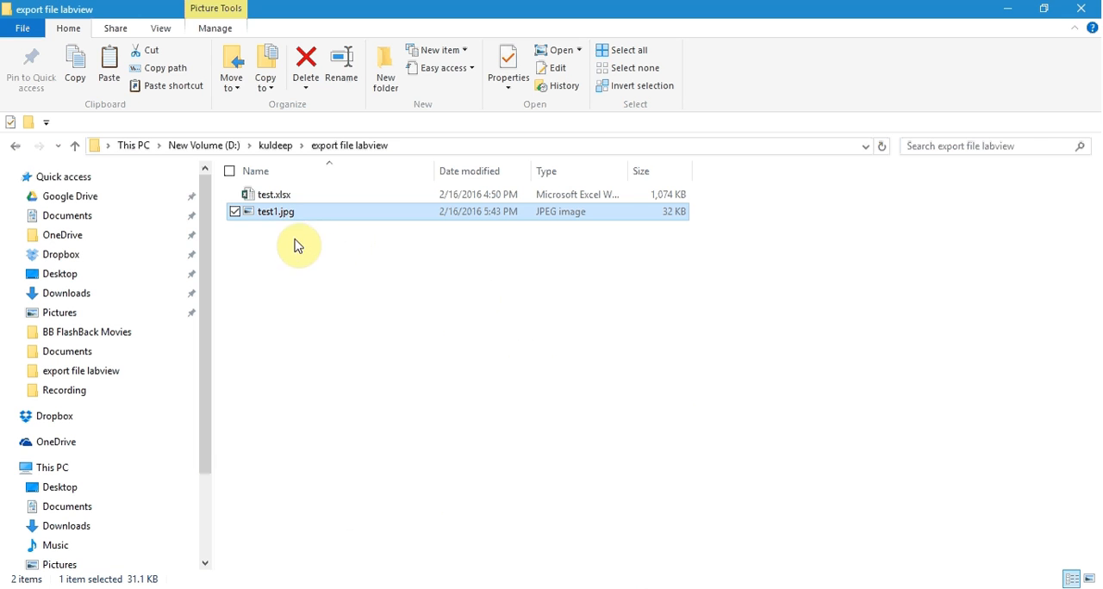
double_click(276, 211)
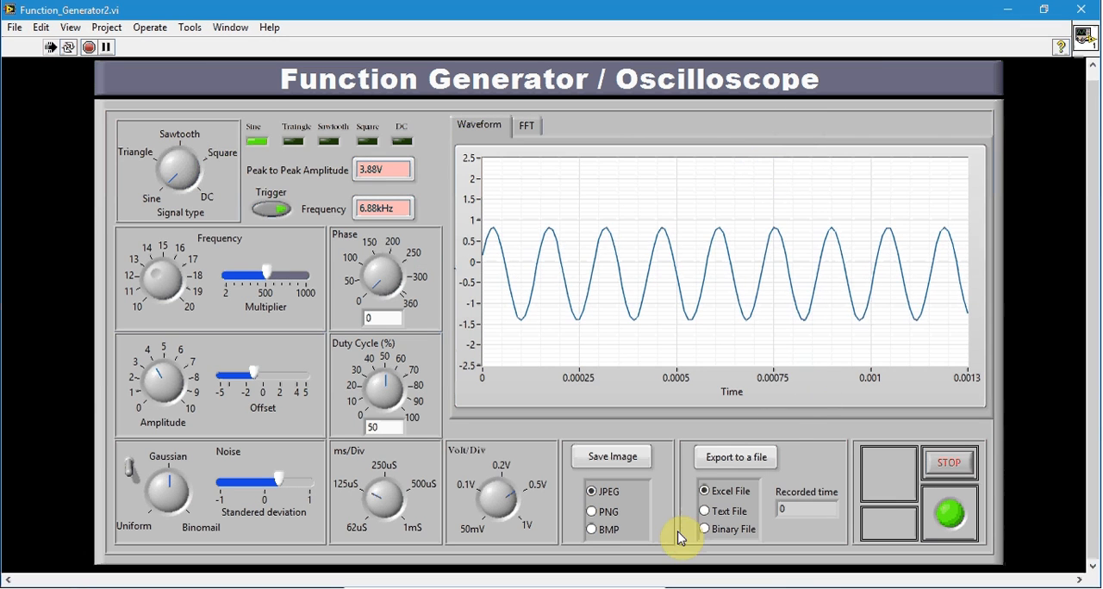
mouse_move(955, 210)
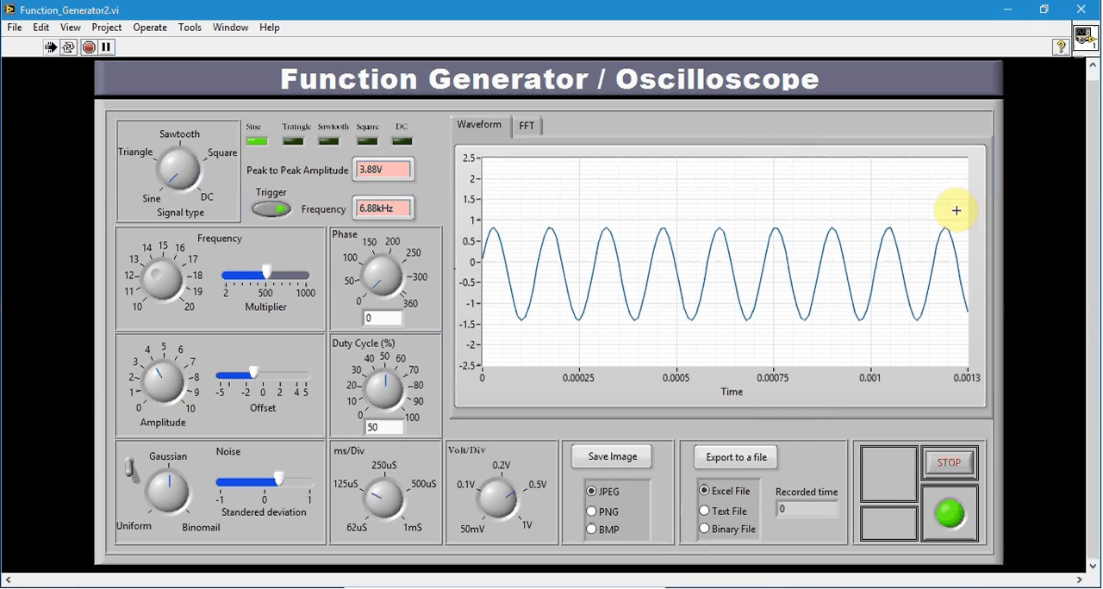
mouse_move(833, 304)
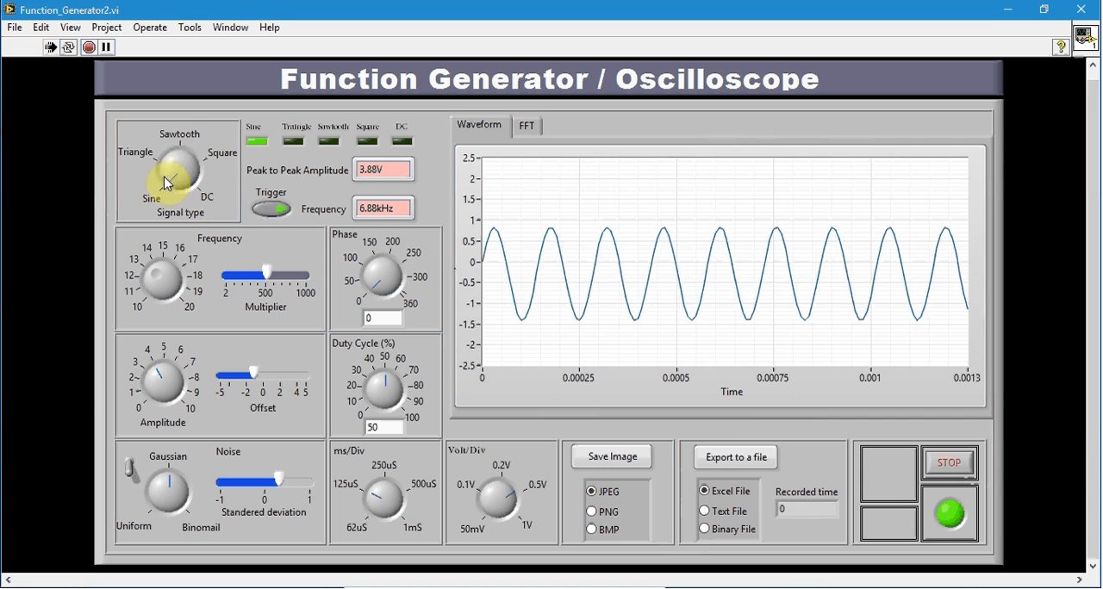
Switch the signal type to Square via Sawtooth and sweep the duty cycle to about 50%.
click(179, 172)
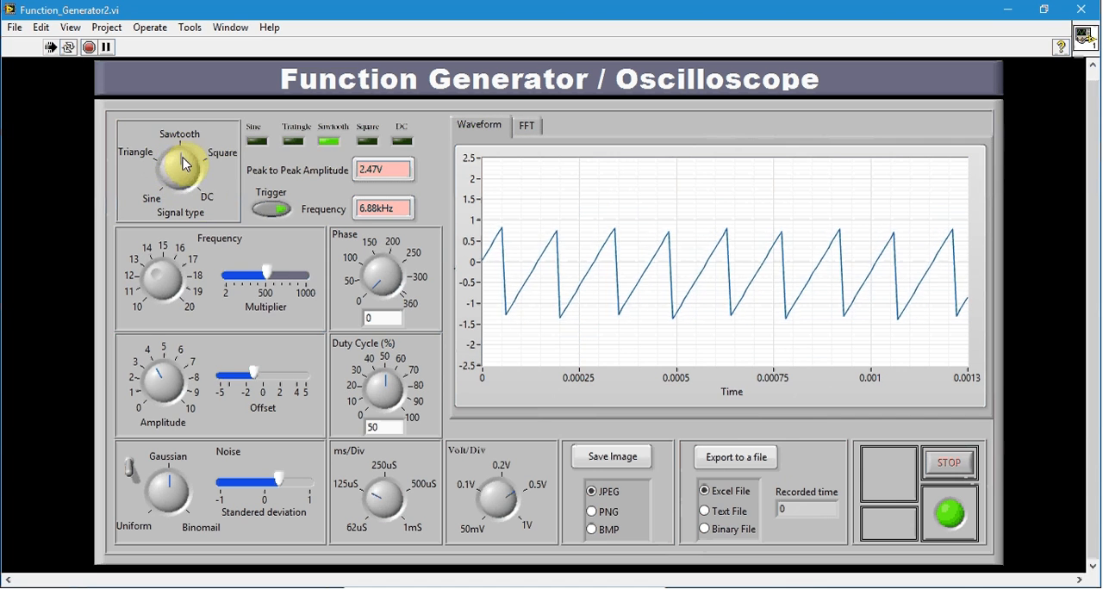
click(197, 168)
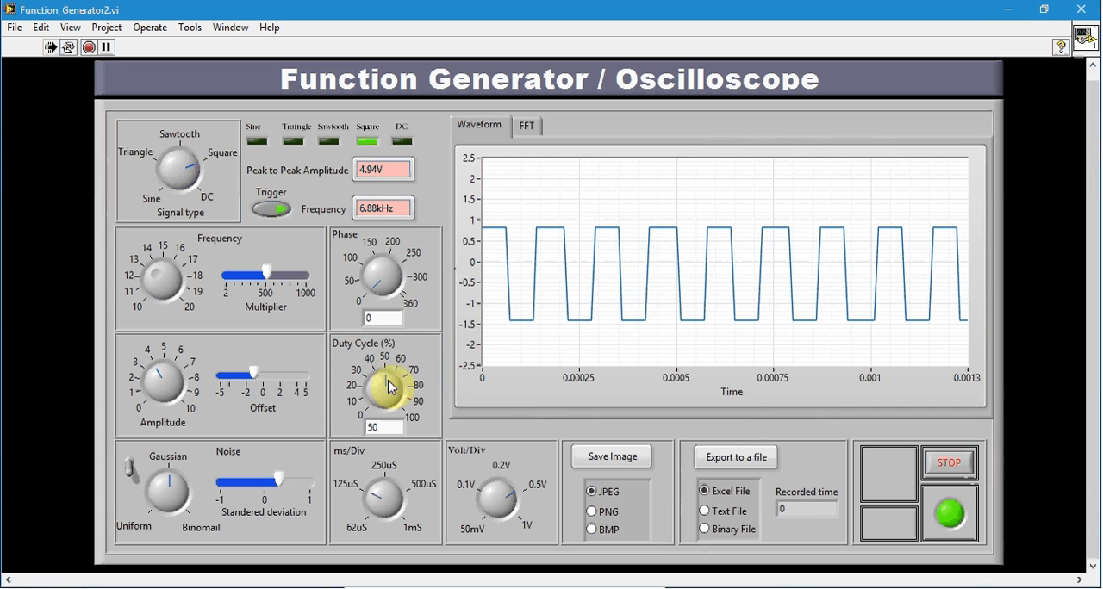
drag(389, 386, 405, 396)
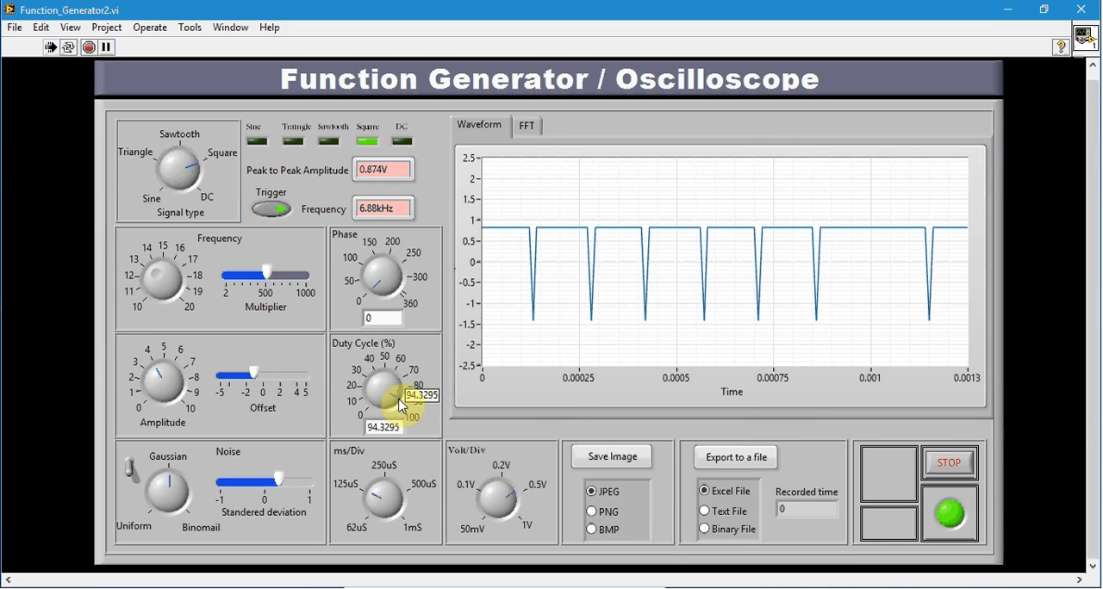
drag(396, 396, 374, 379)
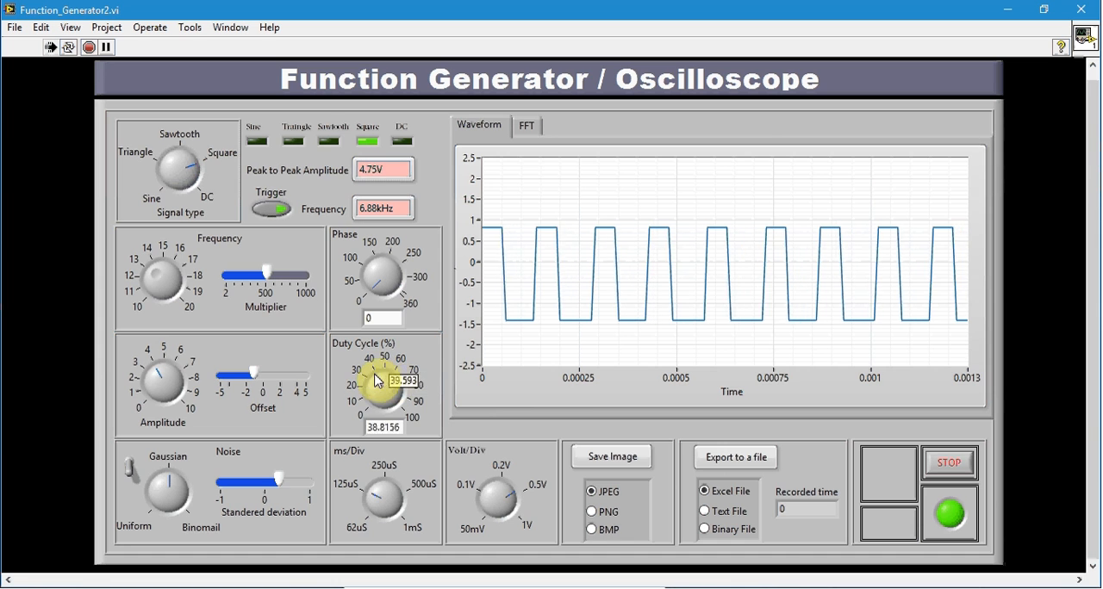
drag(379, 366, 370, 383)
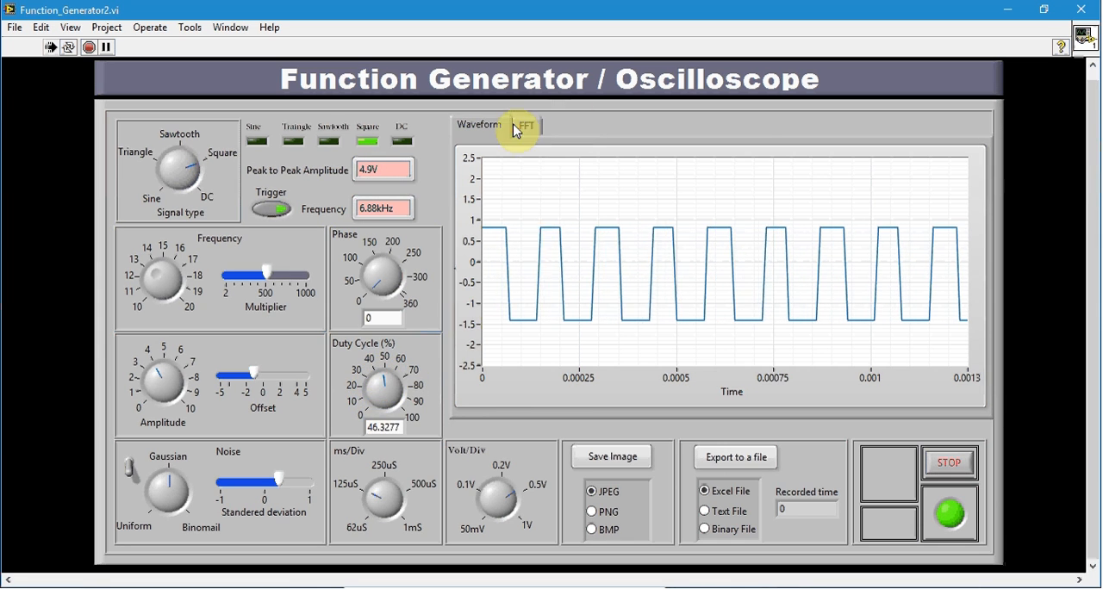
View the square wave's FFT spectrum, then return to the time-domain waveform.
click(525, 125)
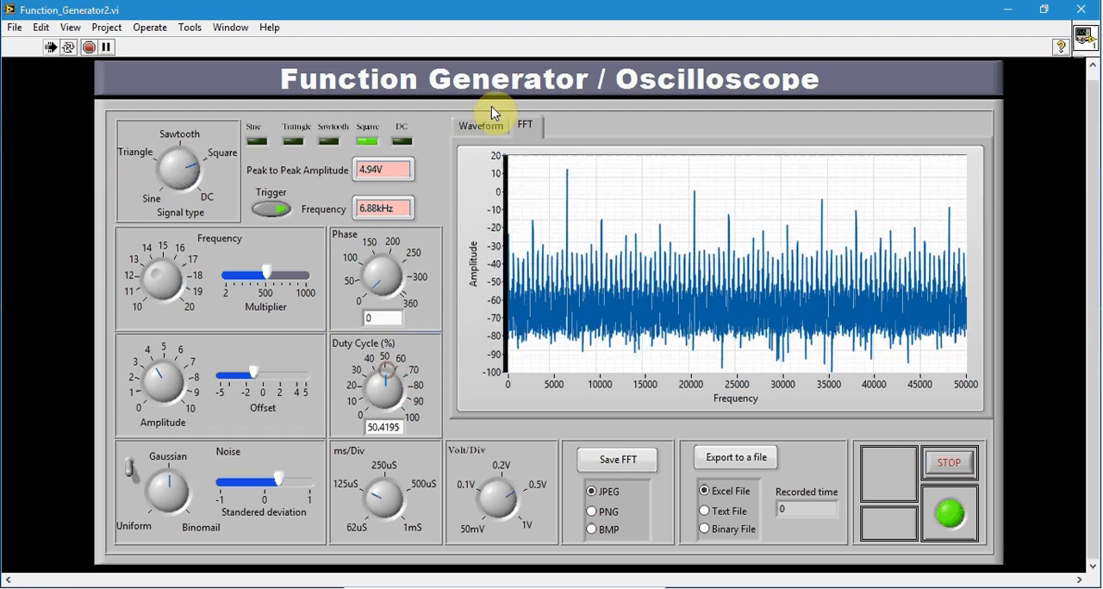
click(479, 125)
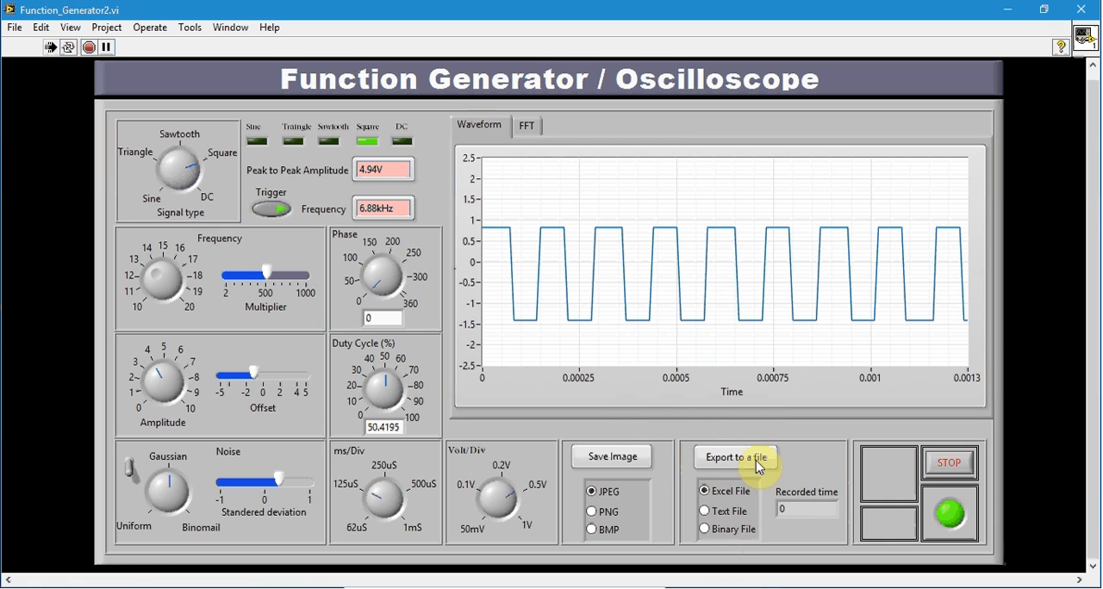
Export the waveform data to a file named sq1 under D:\kuldeep\export file labview.
click(734, 457)
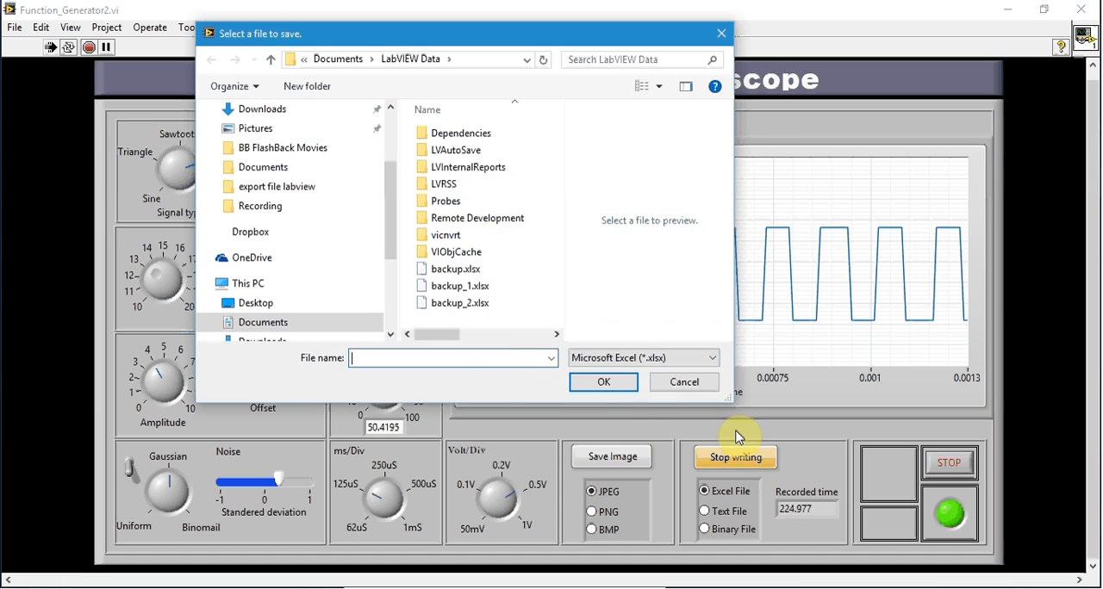
click(255, 282)
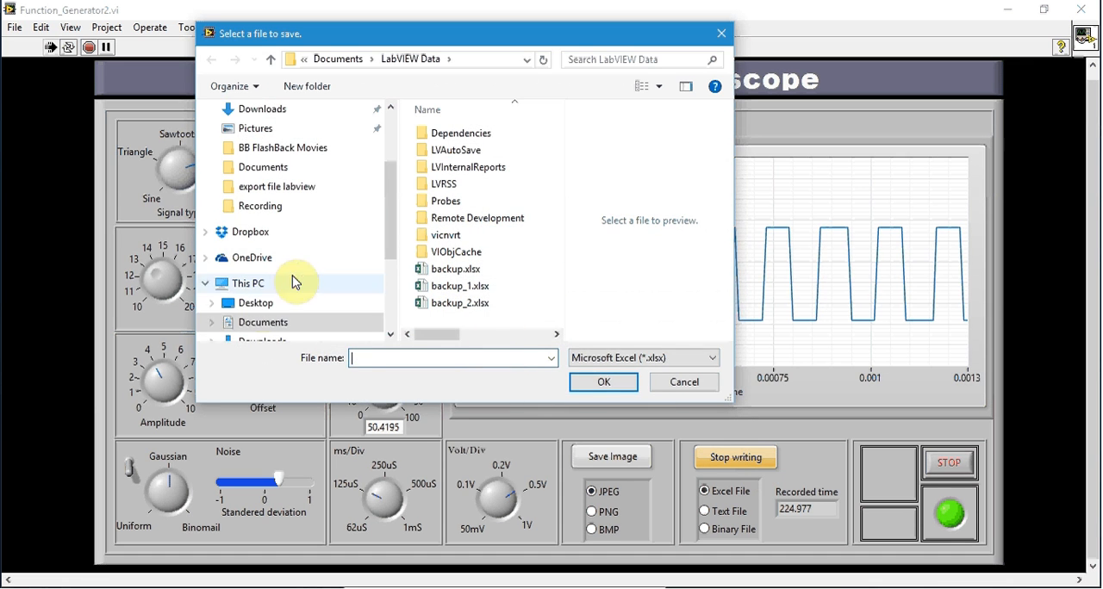
click(274, 271)
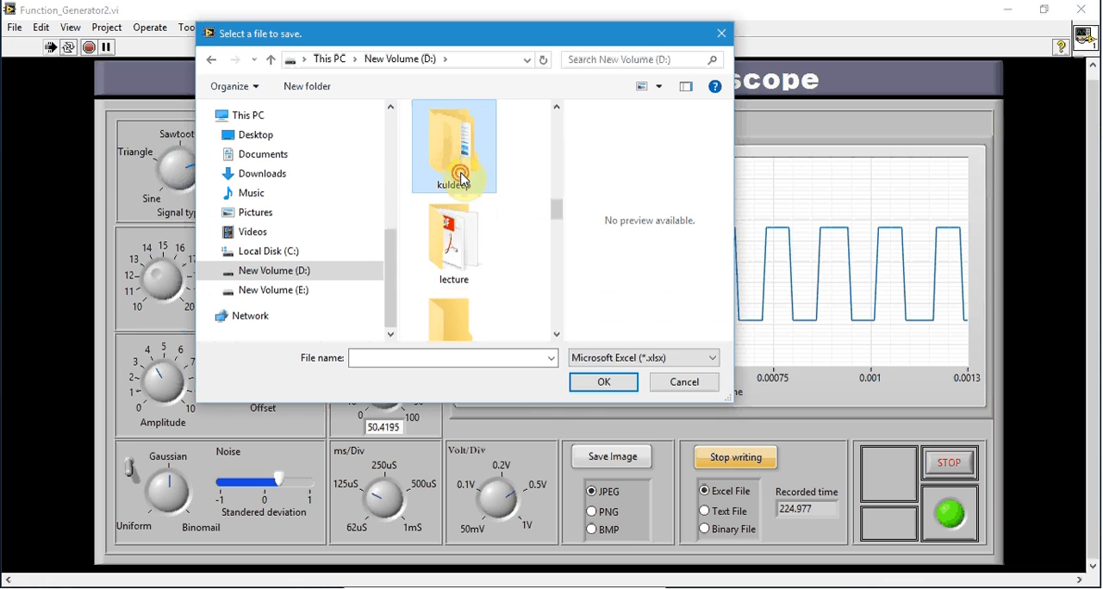
double_click(453, 147)
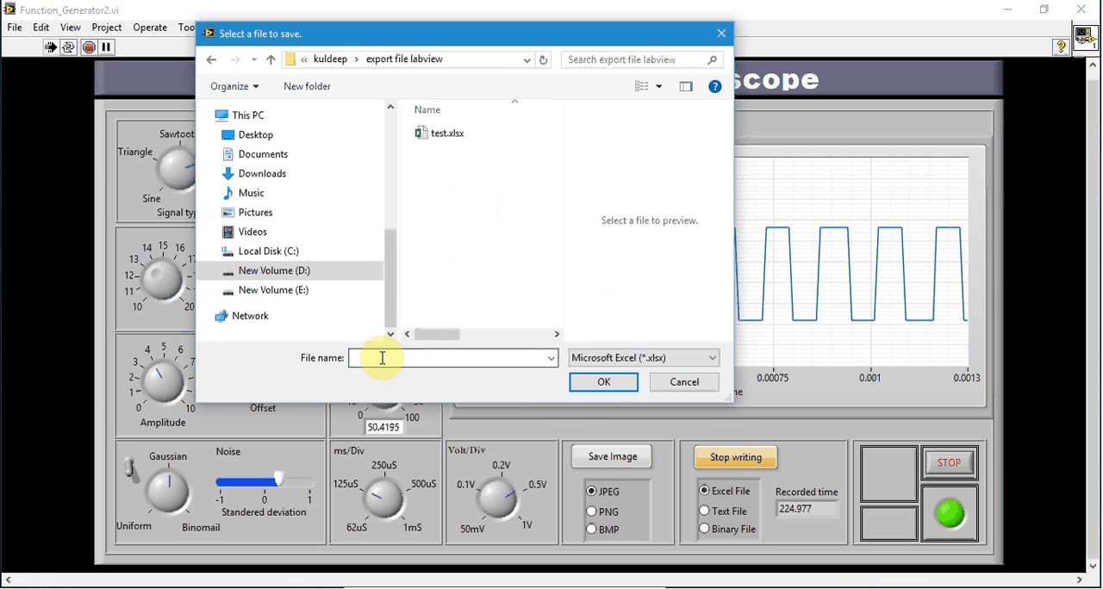
text(sq1)
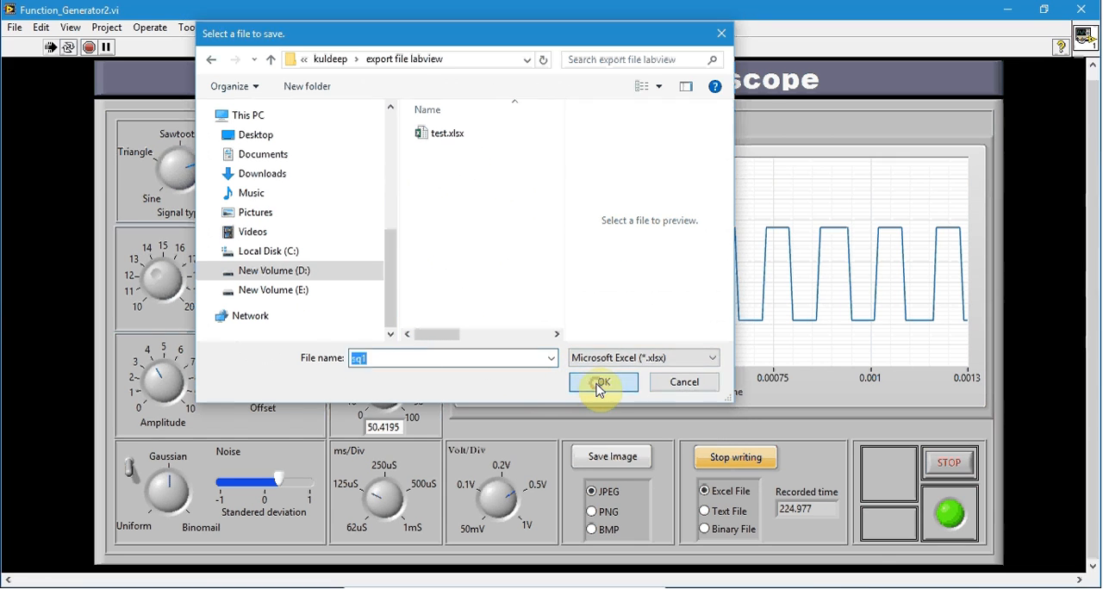
click(603, 382)
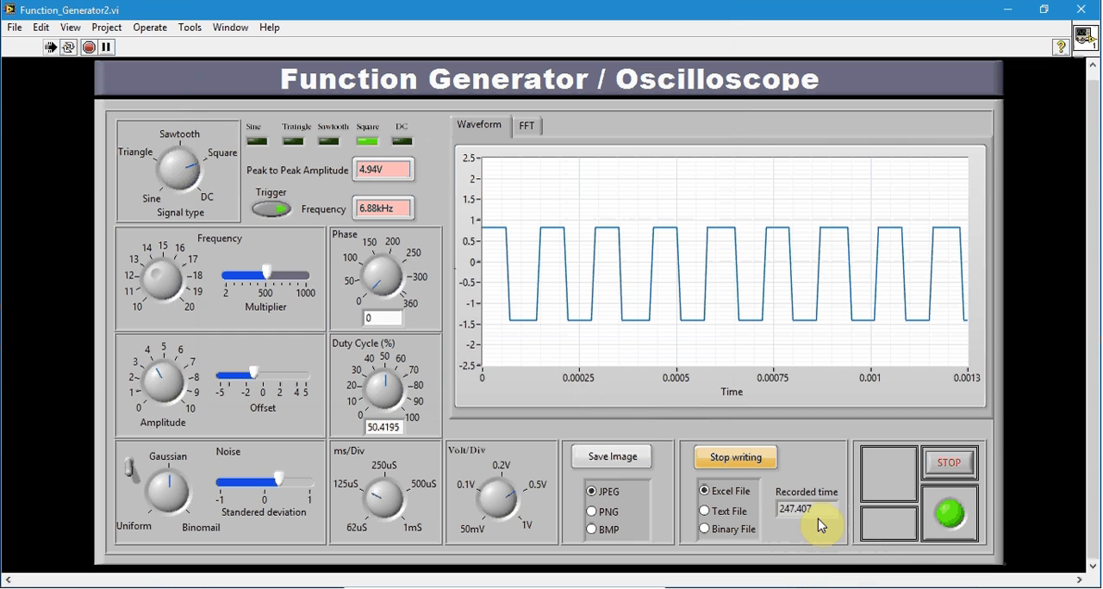
Stop recording the square wave data to the file.
click(735, 457)
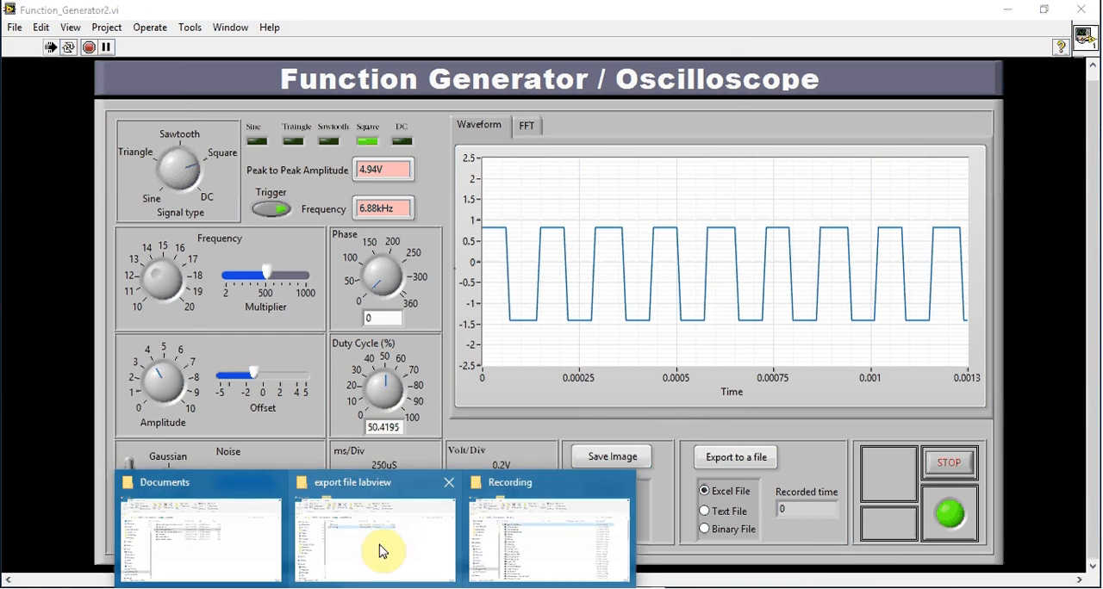
Bring up the export file labview folder and check the new sq1.xlsx file.
click(374, 534)
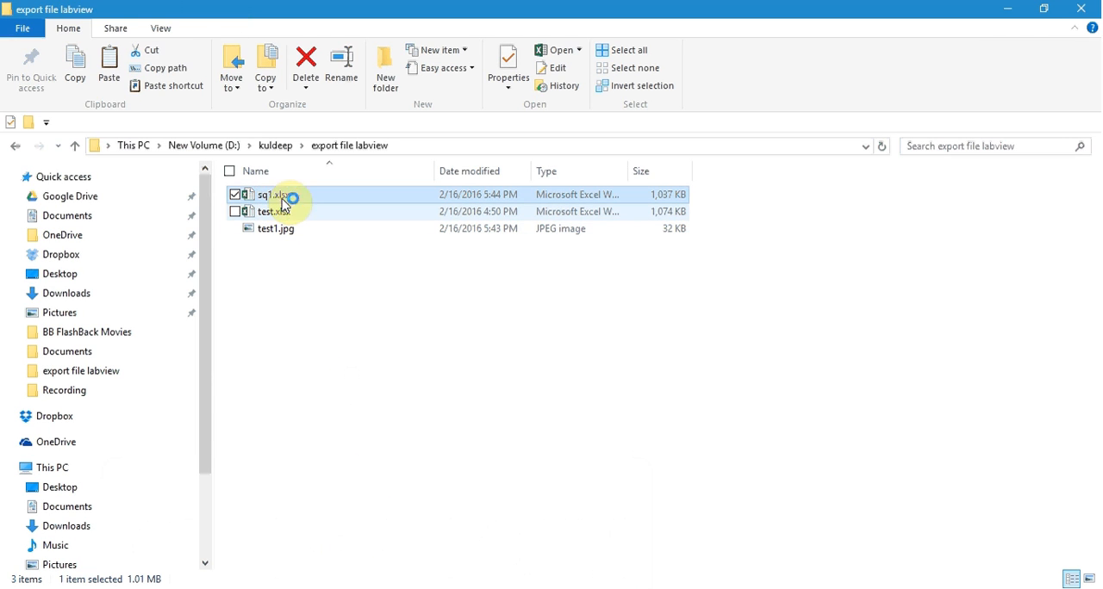
mouse_move(336, 215)
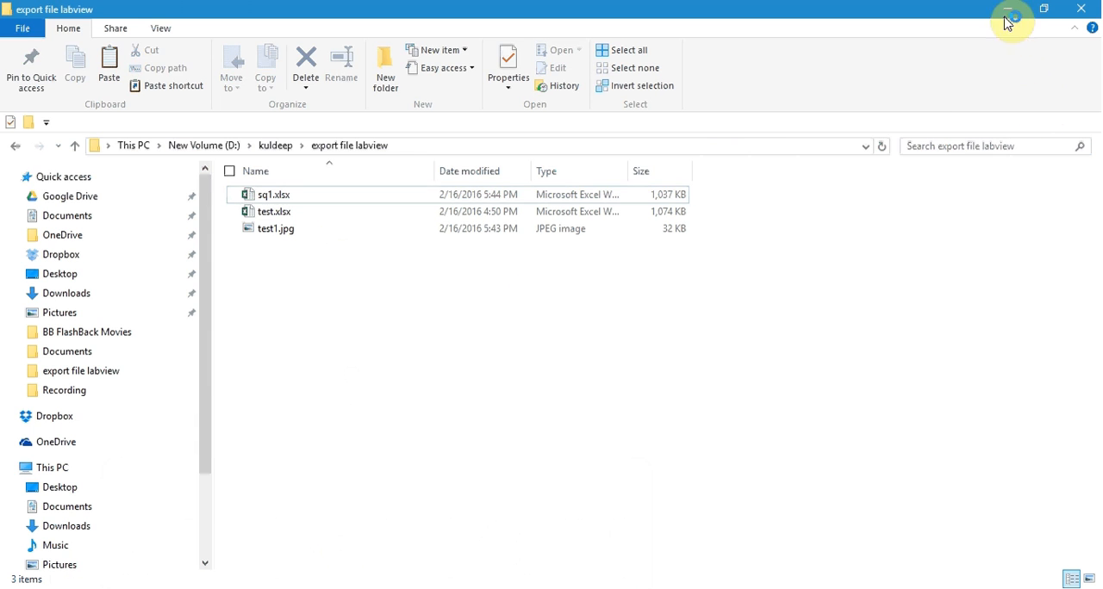
mouse_move(968, 68)
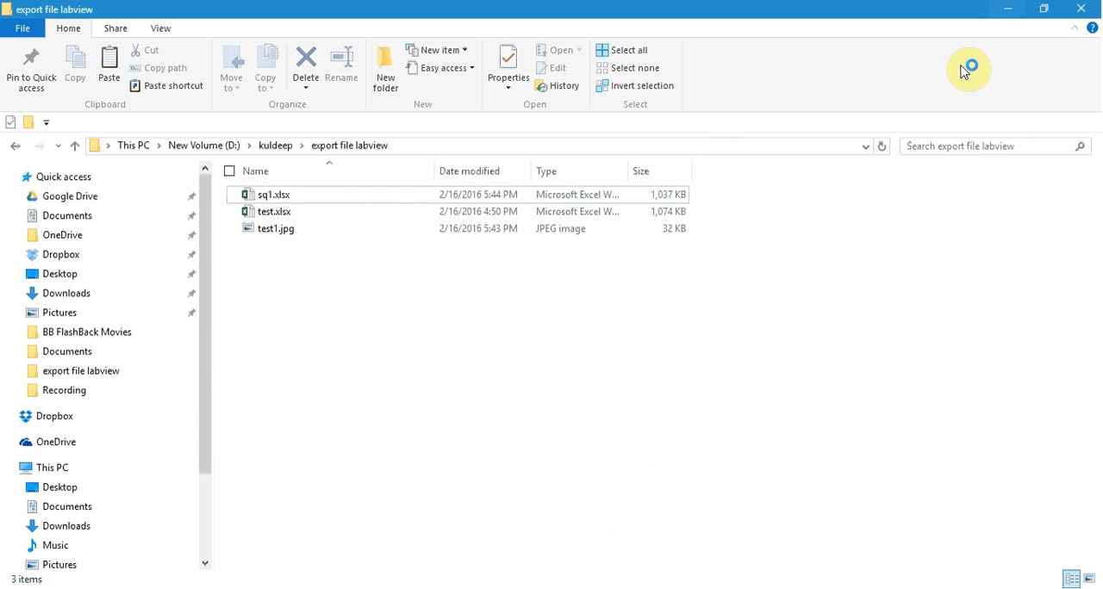
right_click(629, 331)
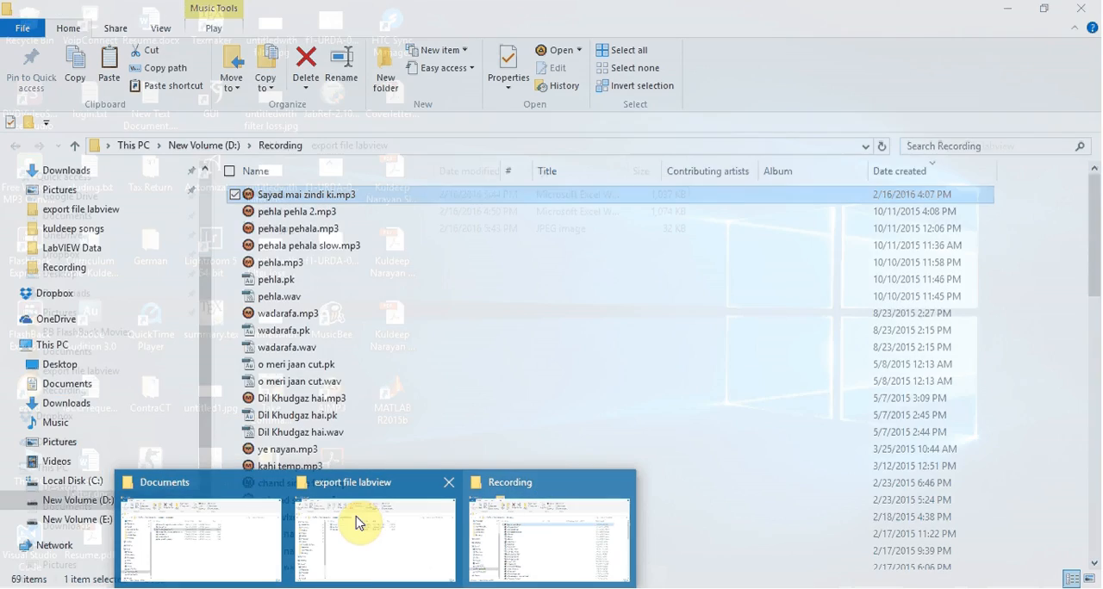
View sq1.xlsx maximized in Excel and select the first low square-wave values in A2:A8.
click(357, 523)
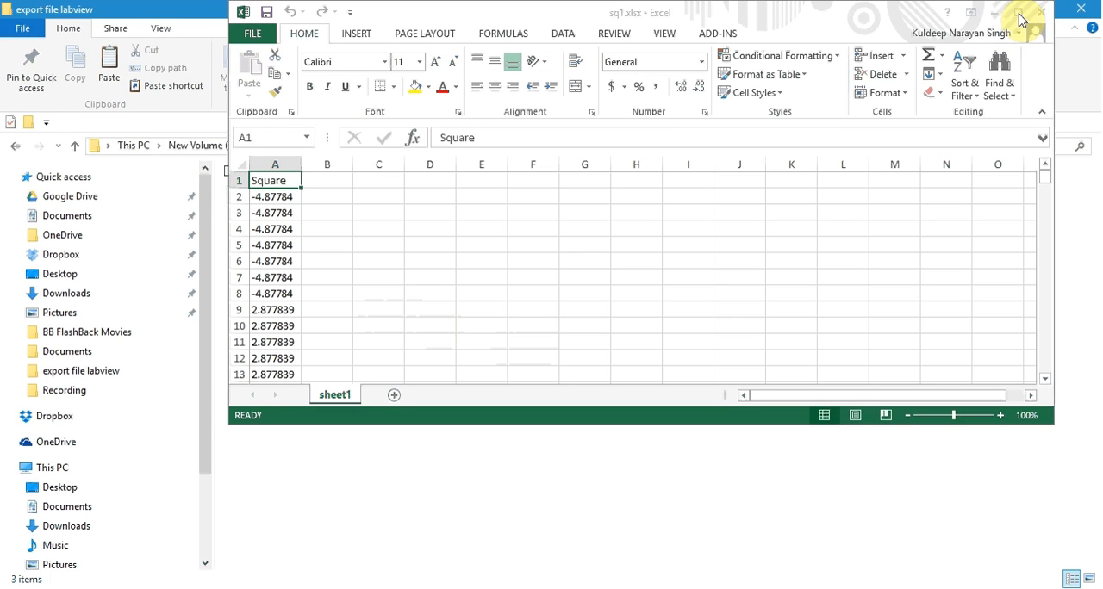
click(1017, 10)
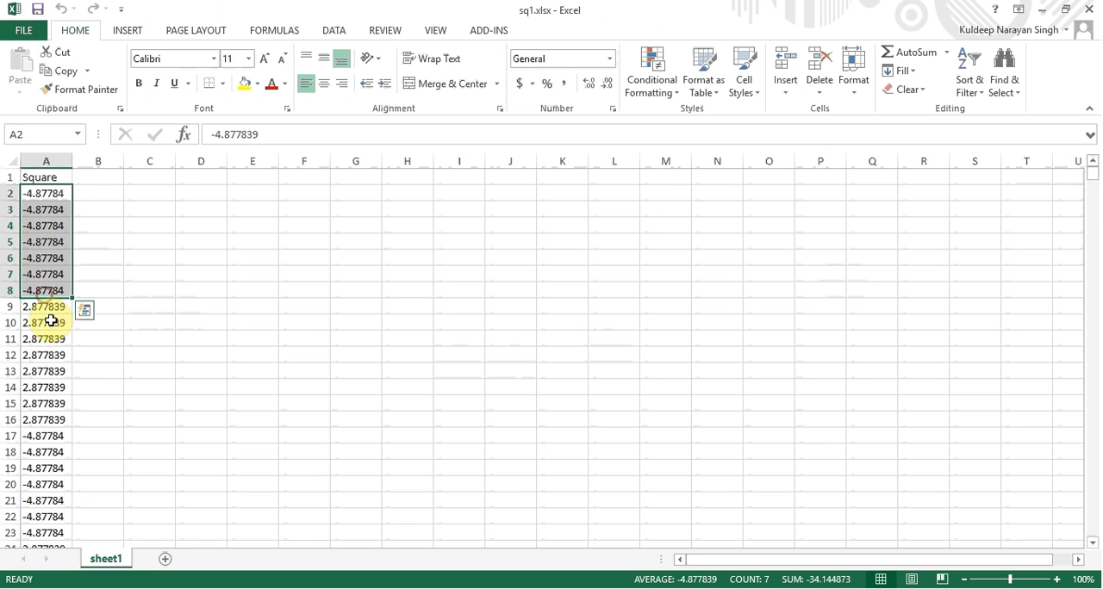
drag(43, 306, 43, 402)
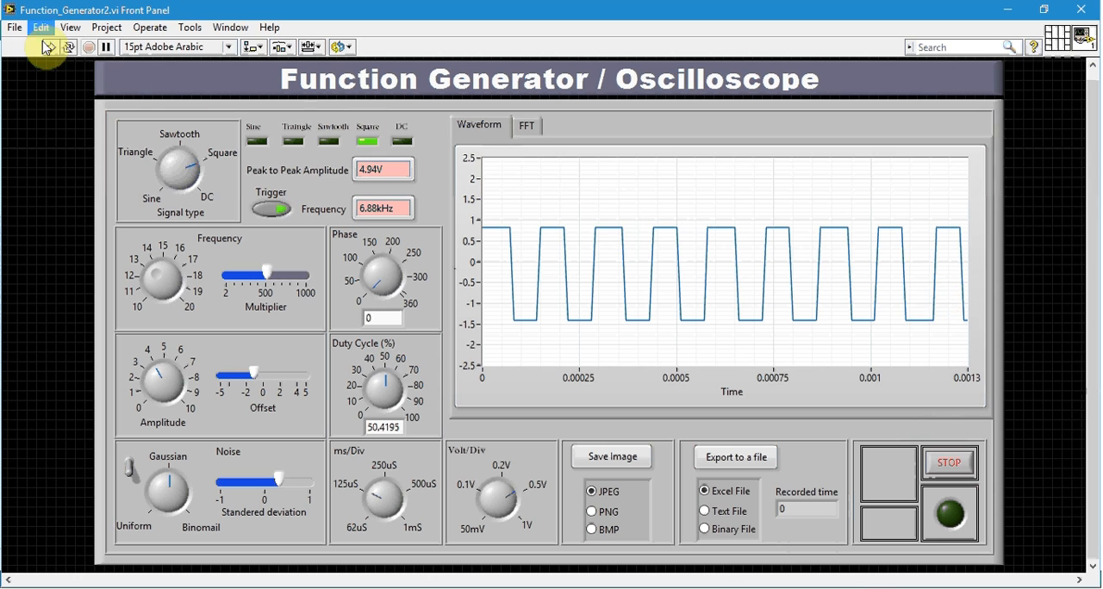
Run the function generator VI again from the toolbar Run arrow.
click(49, 46)
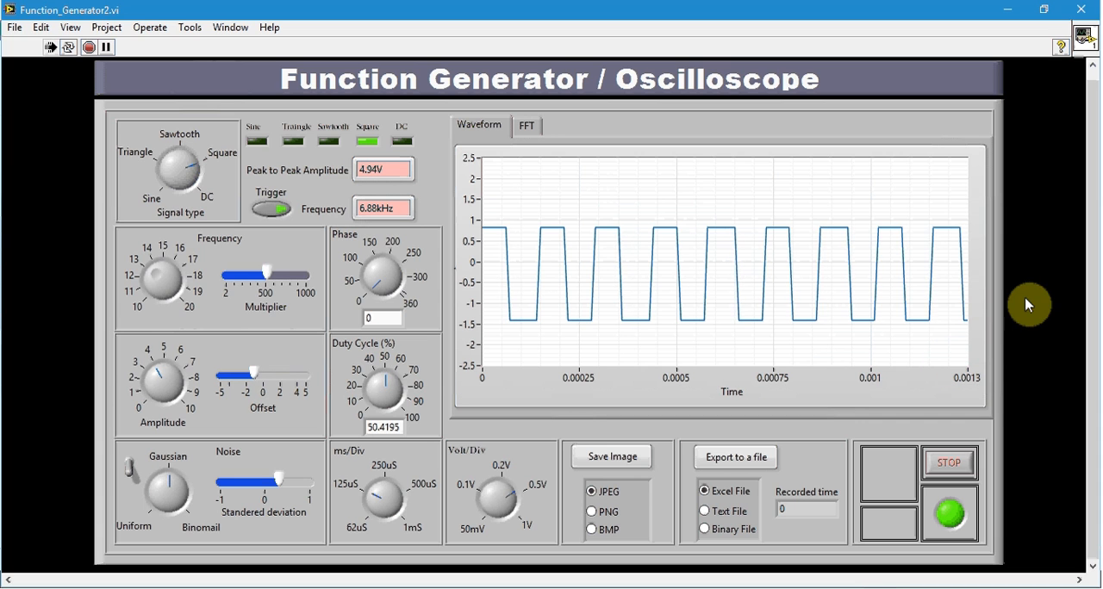
mouse_move(1052, 253)
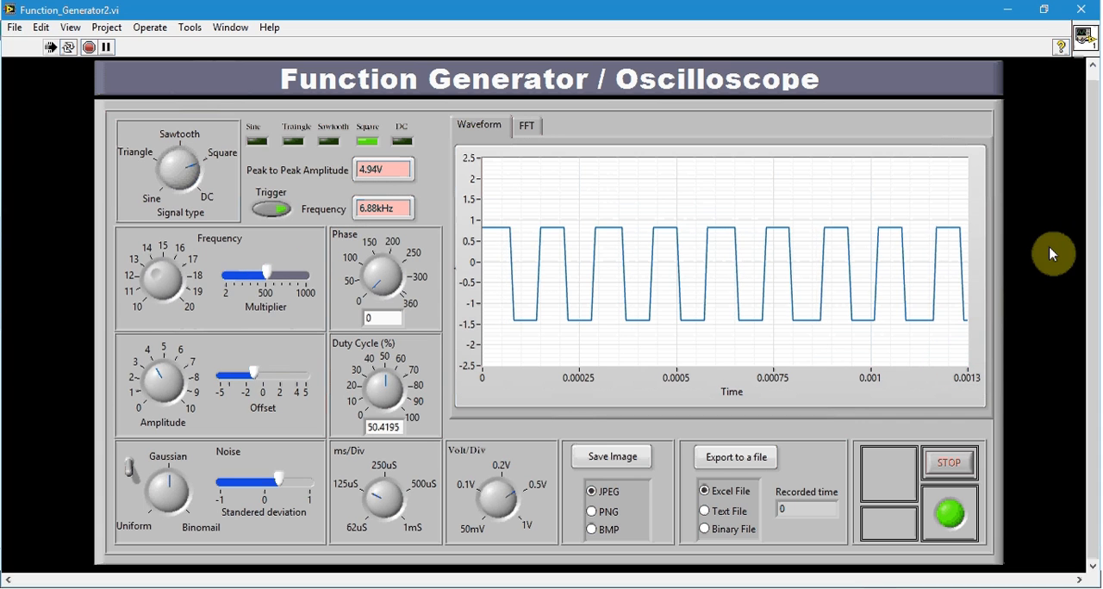